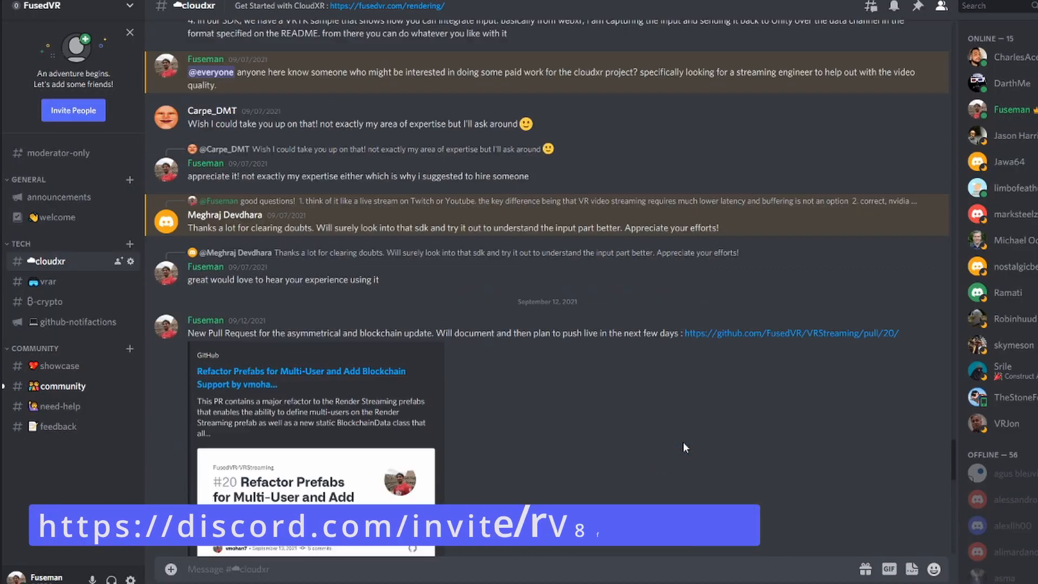
Leave the cloudxr channel for the B-crypto channel and browse its messages.
{"action": "scroll", "scroll_direction": "up", "scroll_amount": 3}
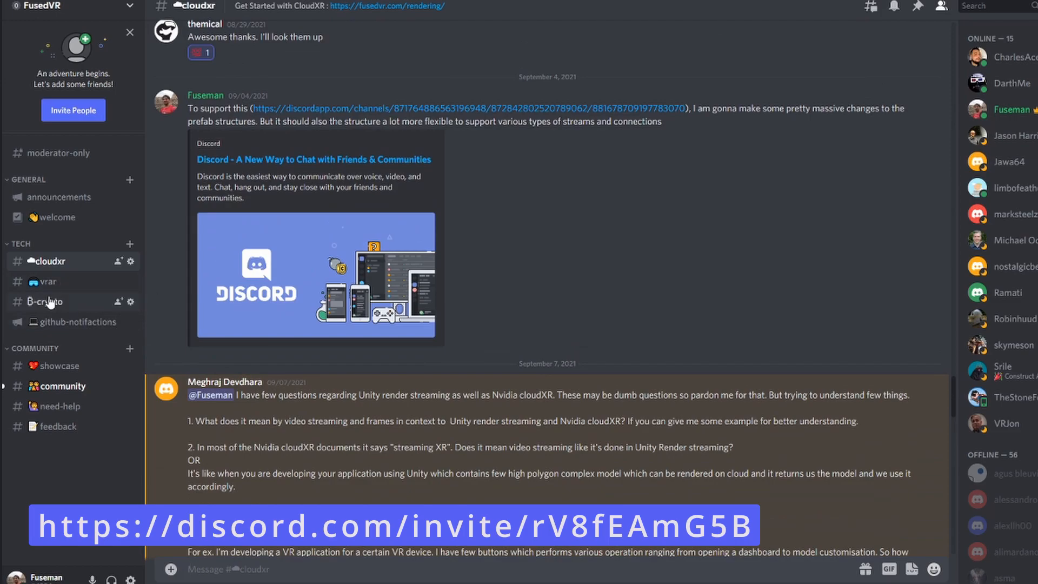
{"action": "left_click", "coordinate": [45, 302]}
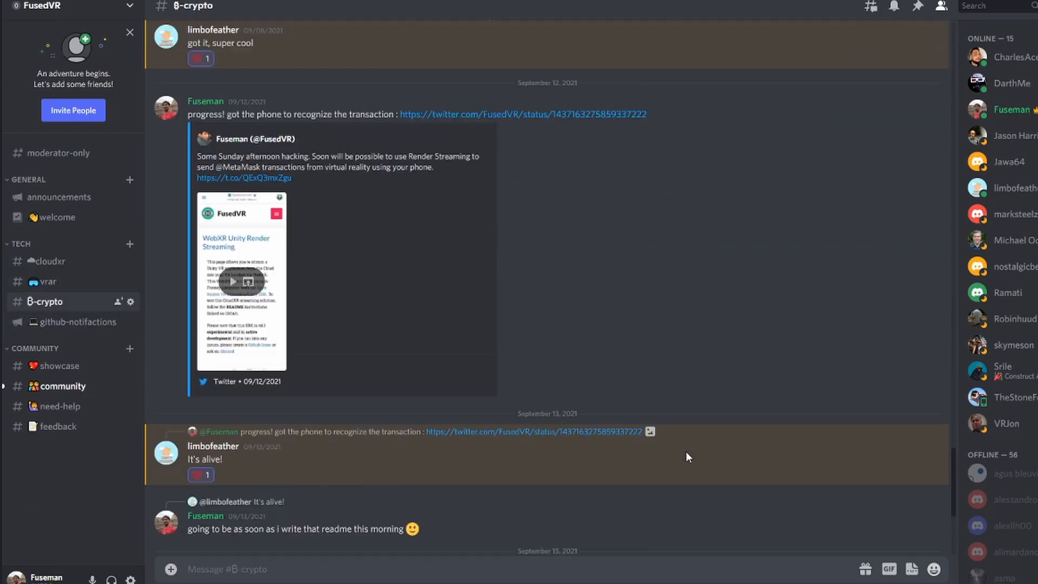
{"action": "scroll", "scroll_direction": "up", "scroll_amount": 3}
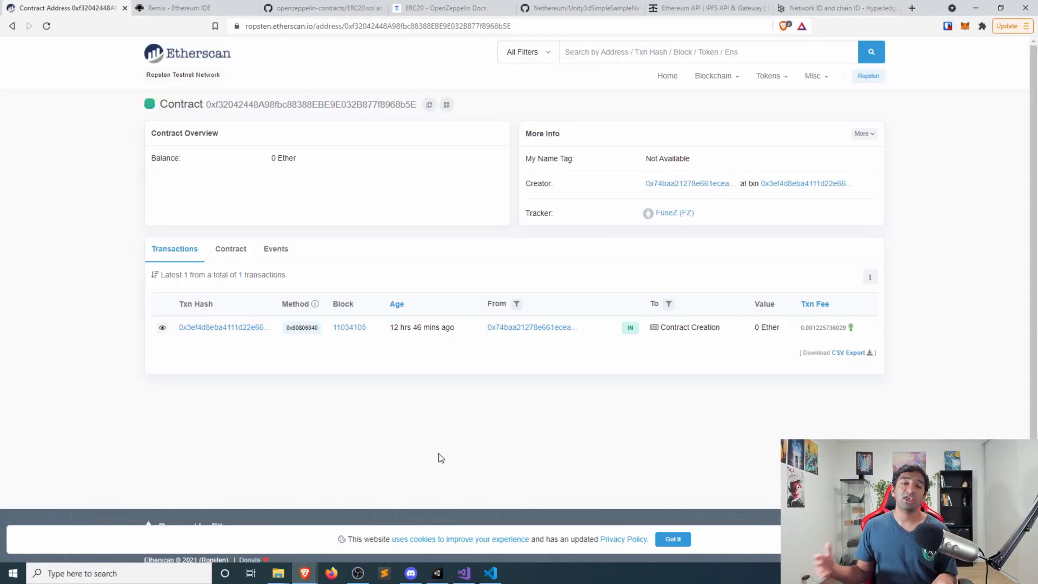
{"action": "mouse_move", "coordinate": [554, 309]}
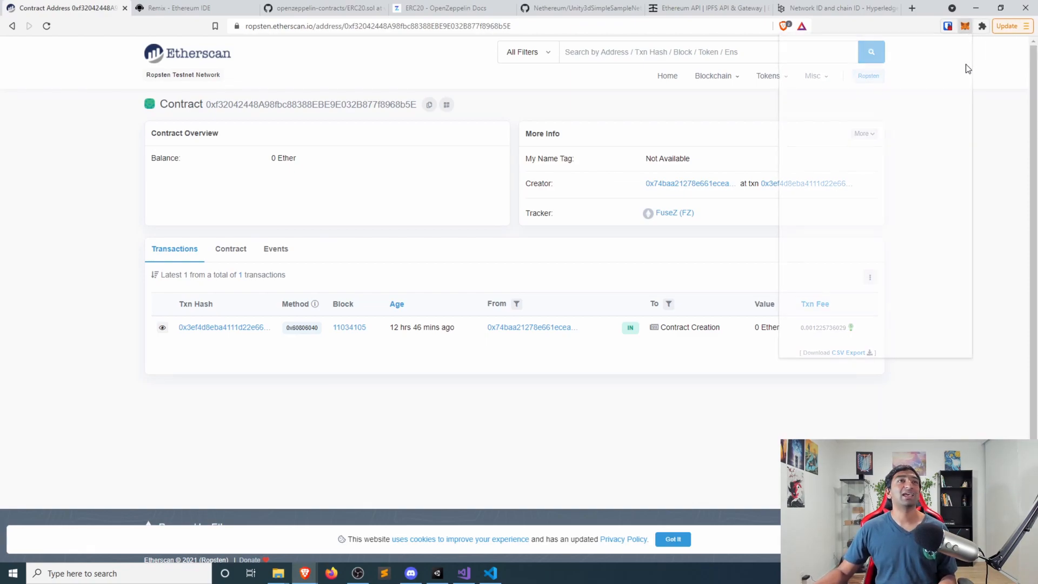
Show the 10 FZ balance in MetaMask's Assets list, then return to Remix.
{"action": "left_click", "coordinate": [964, 26]}
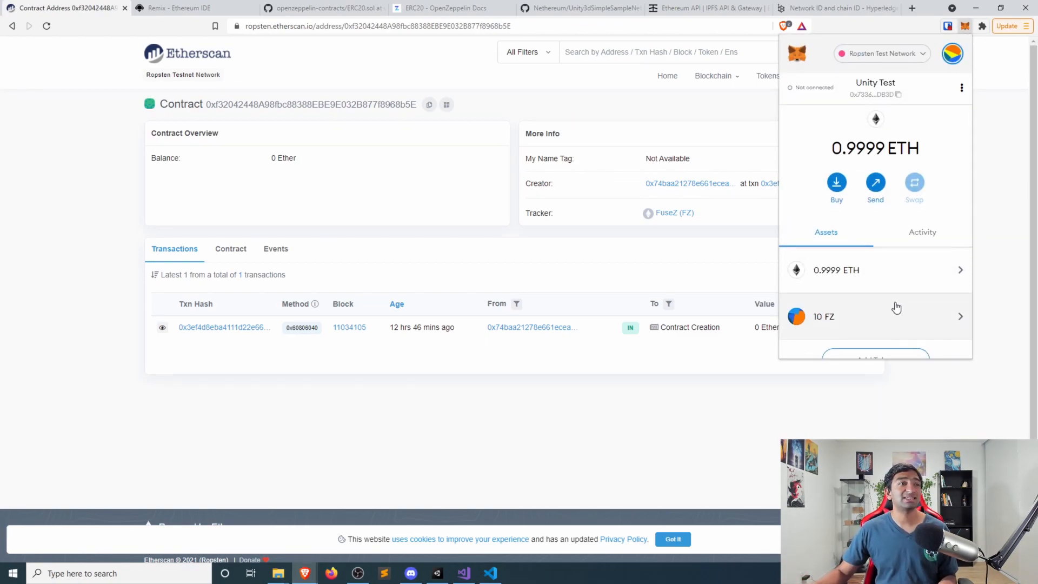
{"action": "scroll", "scroll_direction": "down", "scroll_amount": 3}
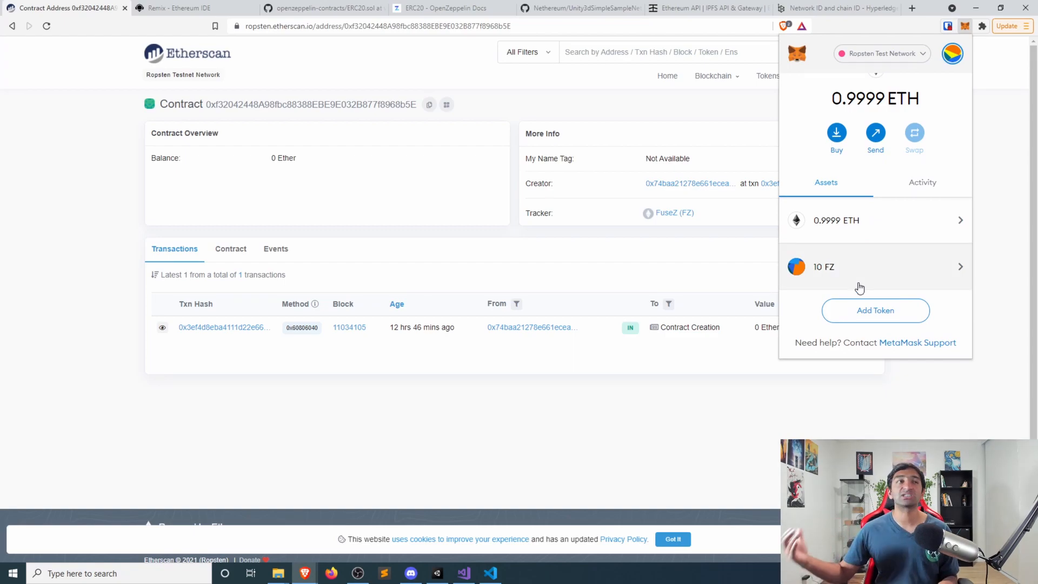
{"action": "mouse_move", "coordinate": [830, 271]}
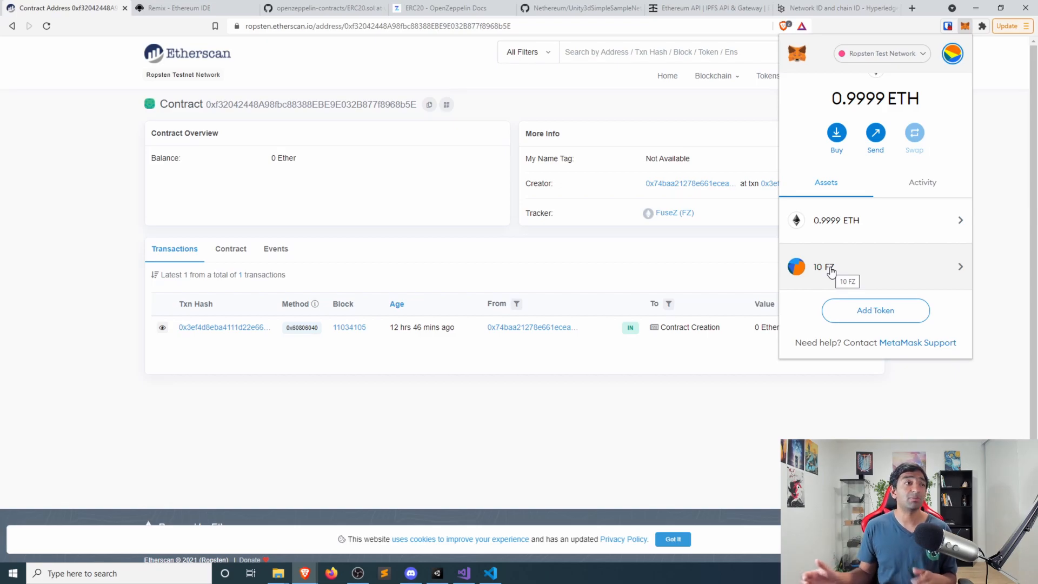
{"action": "left_click", "coordinate": [179, 8]}
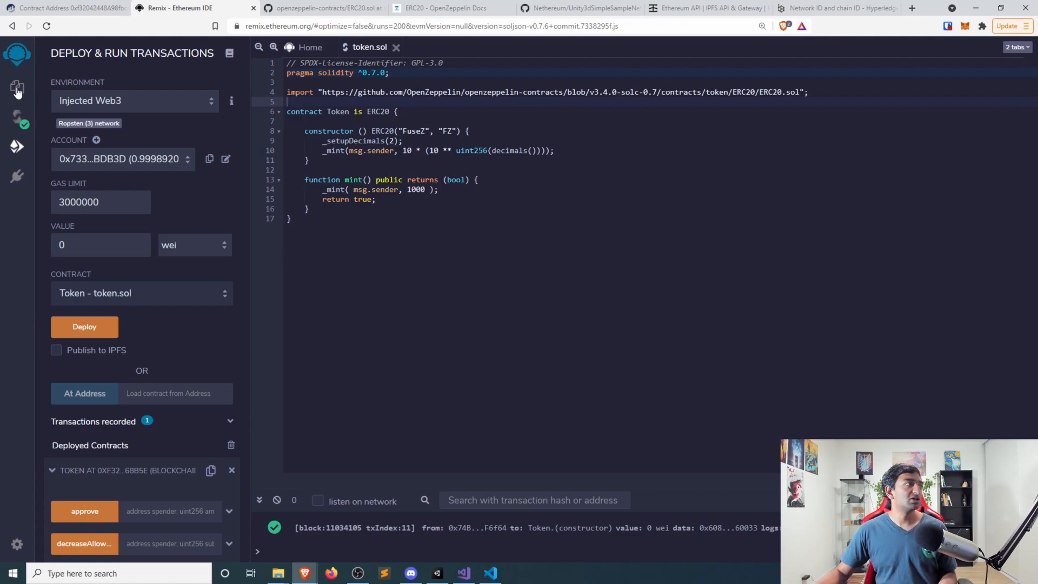
Expand contracts and artifacts, then open the Storage, Owner and Ballot sample contracts.
{"action": "left_click", "coordinate": [17, 87]}
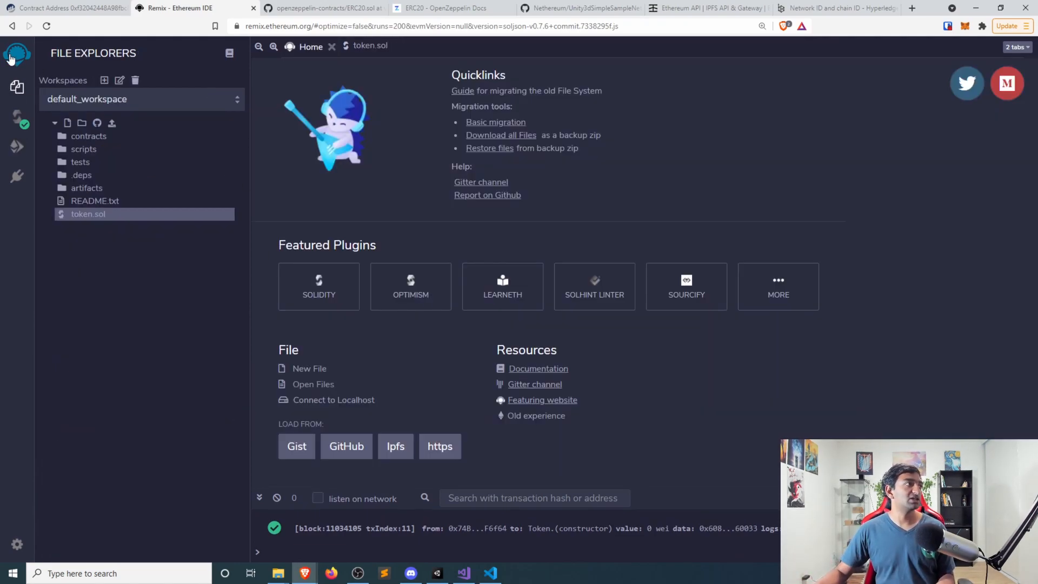
{"action": "mouse_move", "coordinate": [3, 318]}
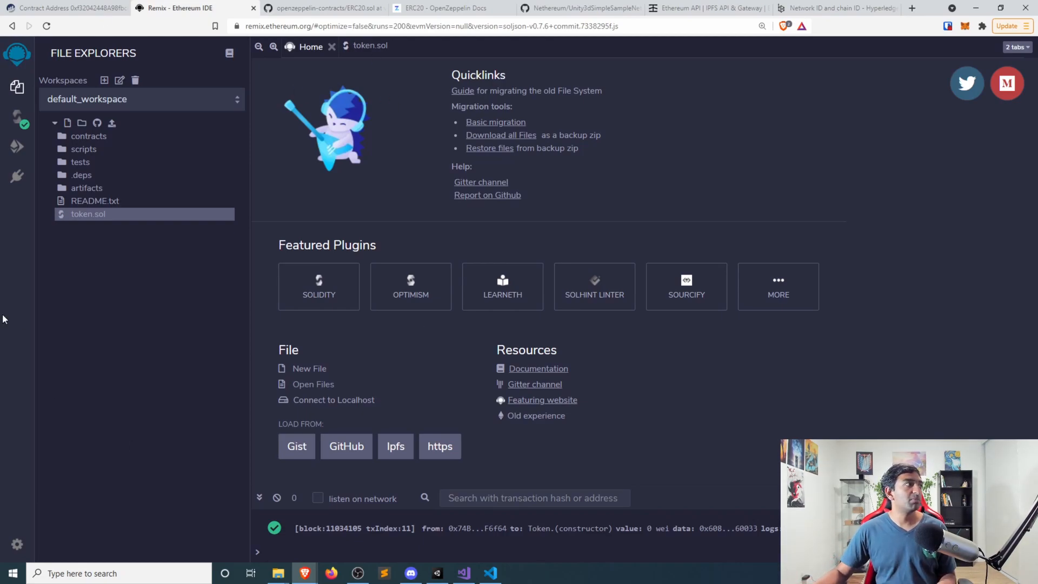
{"action": "mouse_move", "coordinate": [346, 532]}
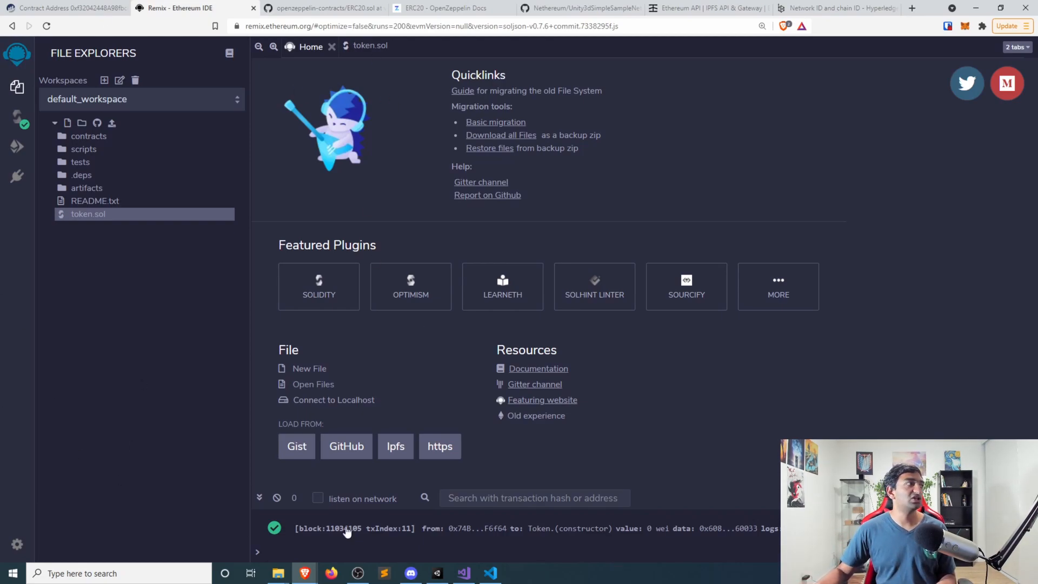
{"action": "mouse_move", "coordinate": [103, 250]}
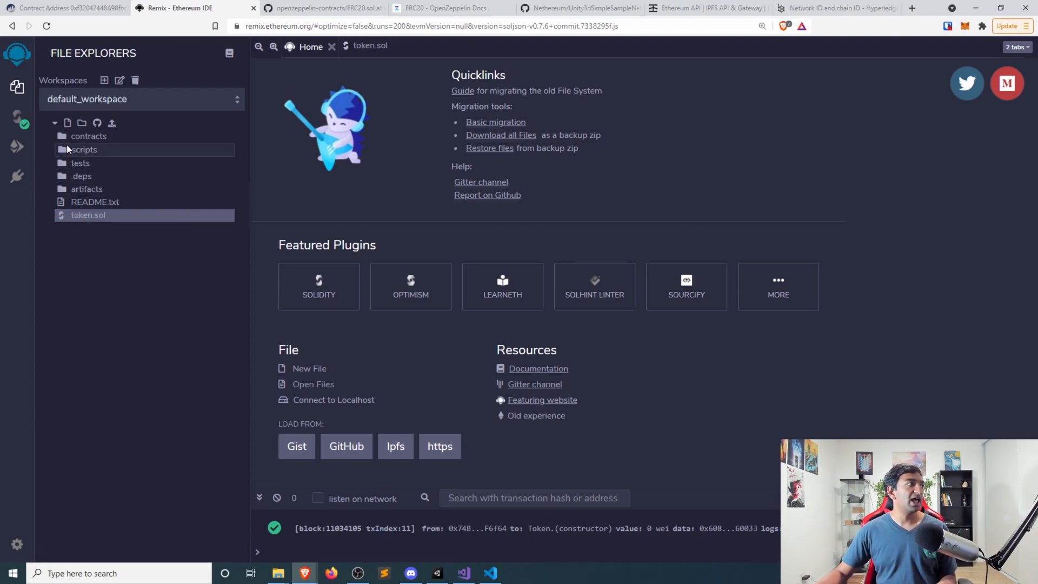
{"action": "left_click", "coordinate": [89, 136]}
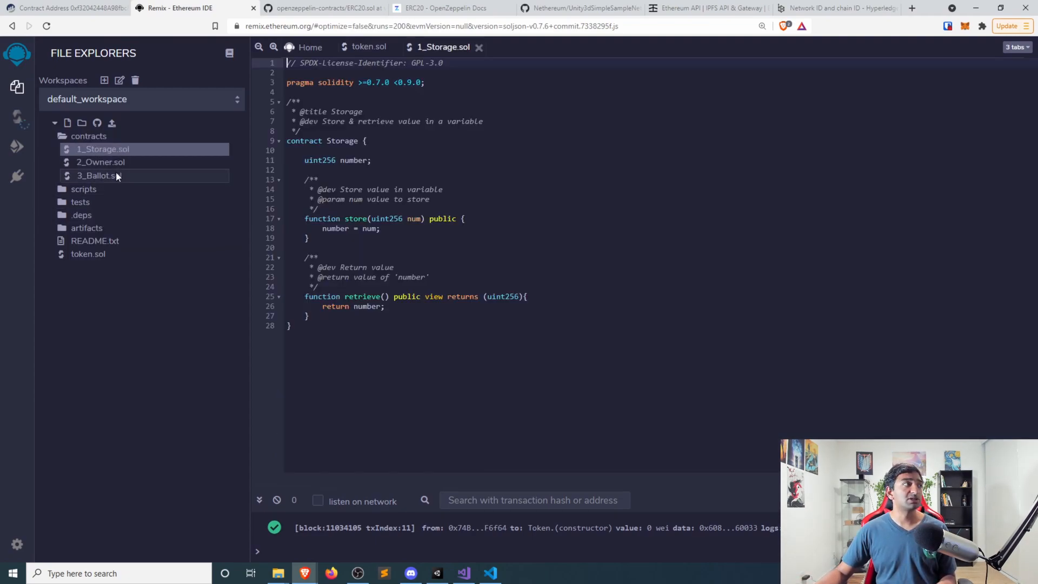
{"action": "left_click", "coordinate": [93, 149]}
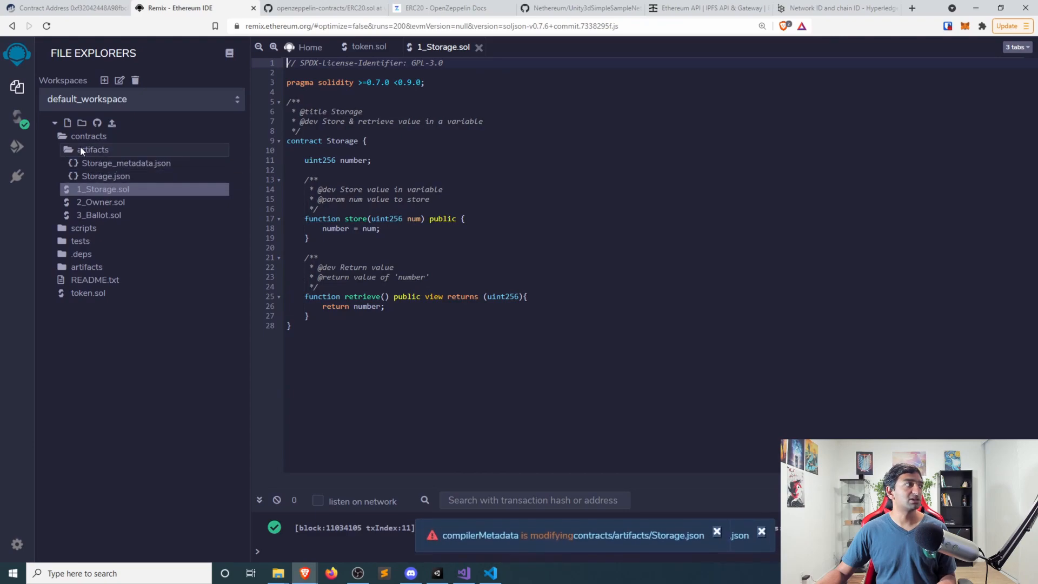
{"action": "left_click", "coordinate": [92, 149]}
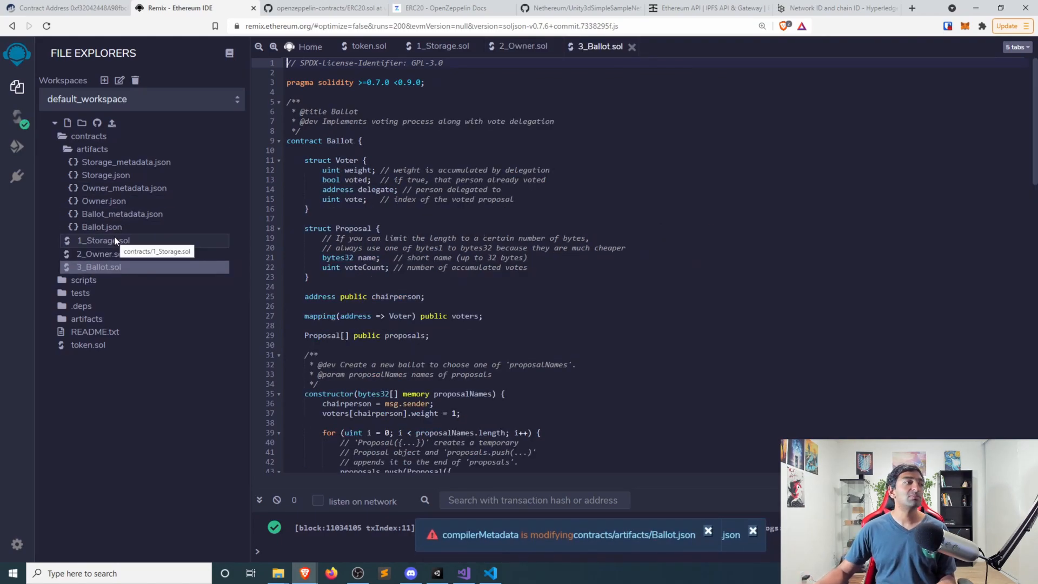
{"action": "scroll", "scroll_direction": "down", "scroll_amount": 3}
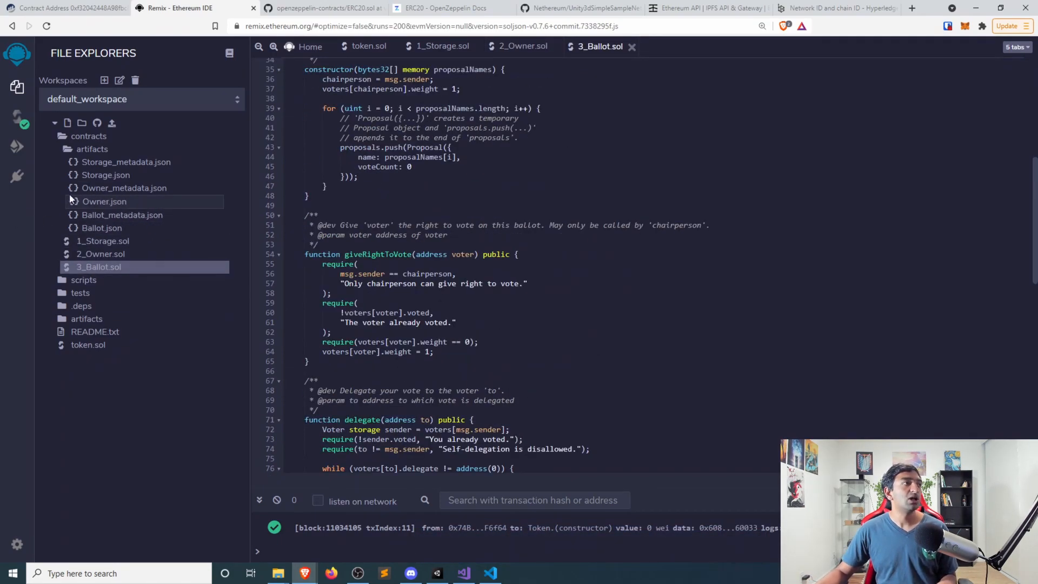
{"action": "scroll", "scroll_direction": "down", "scroll_amount": 3}
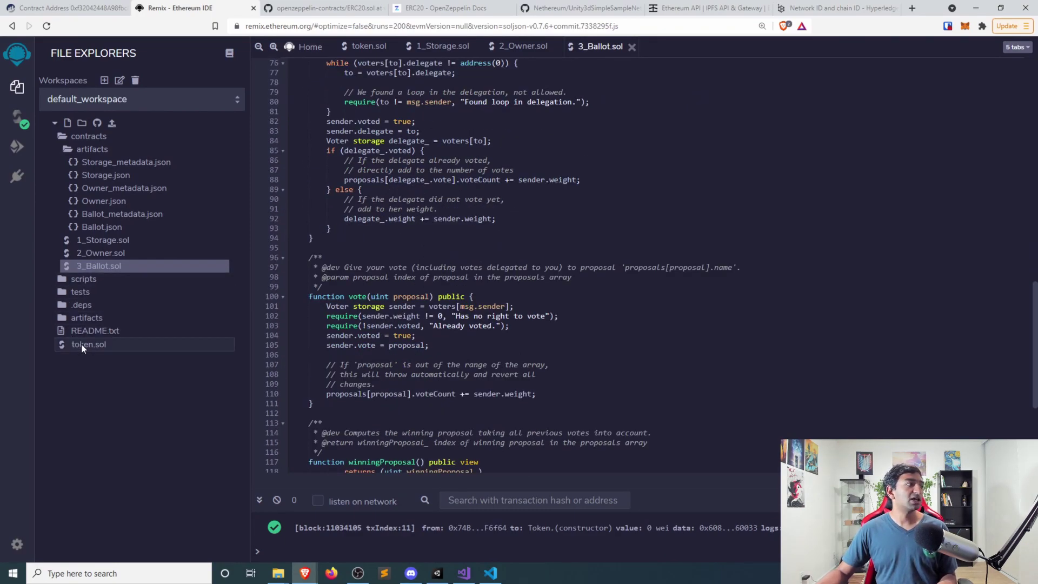
{"action": "mouse_move", "coordinate": [67, 123]}
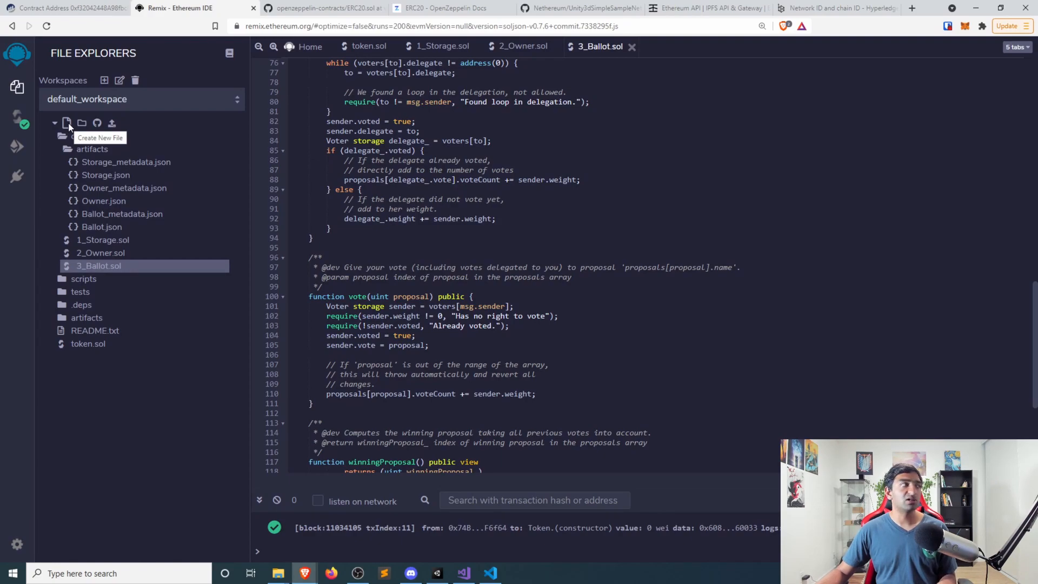
Create test.sol, delete it, then open token.sol's FuseZ ERC20 contract.
{"action": "left_click", "coordinate": [67, 123]}
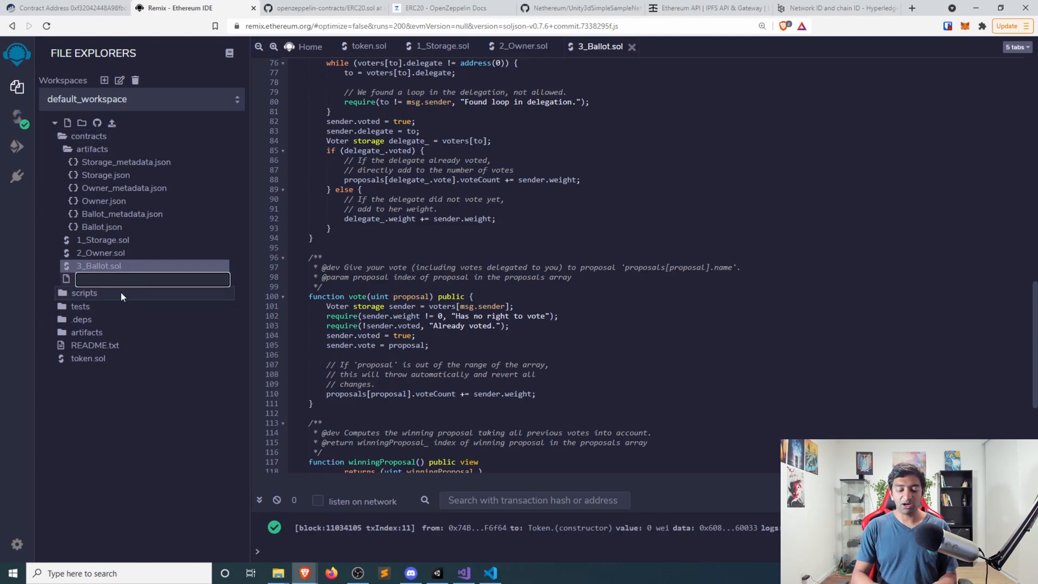
{"action": "type", "text": "test.sol"}
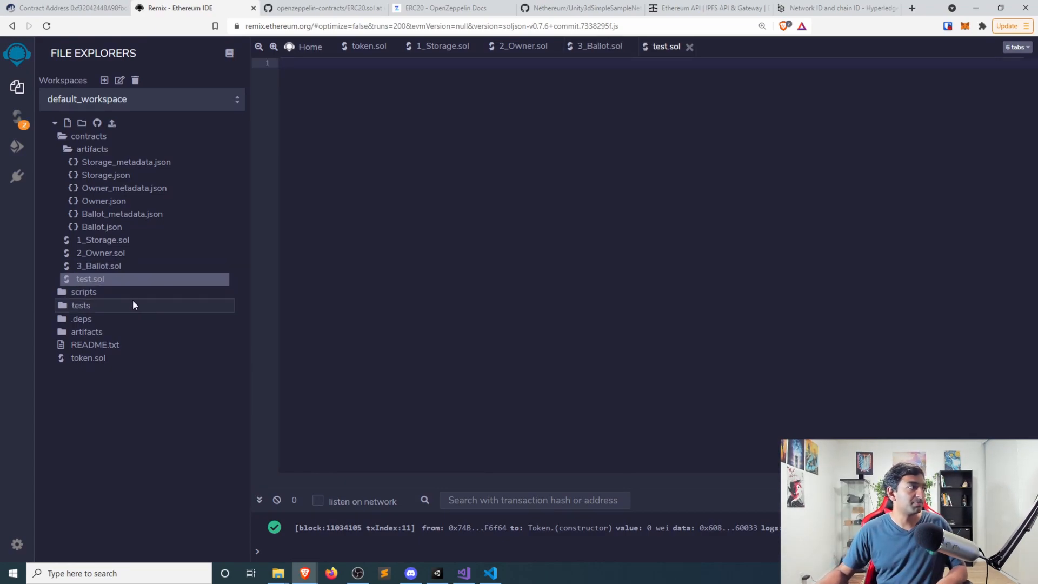
{"action": "right_click", "coordinate": [89, 278]}
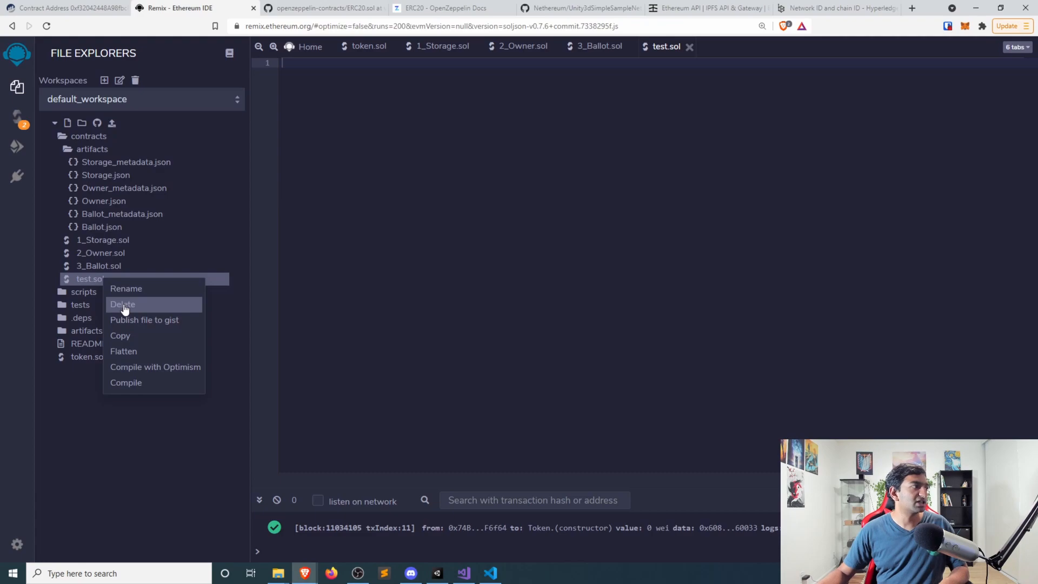
{"action": "left_click", "coordinate": [123, 304]}
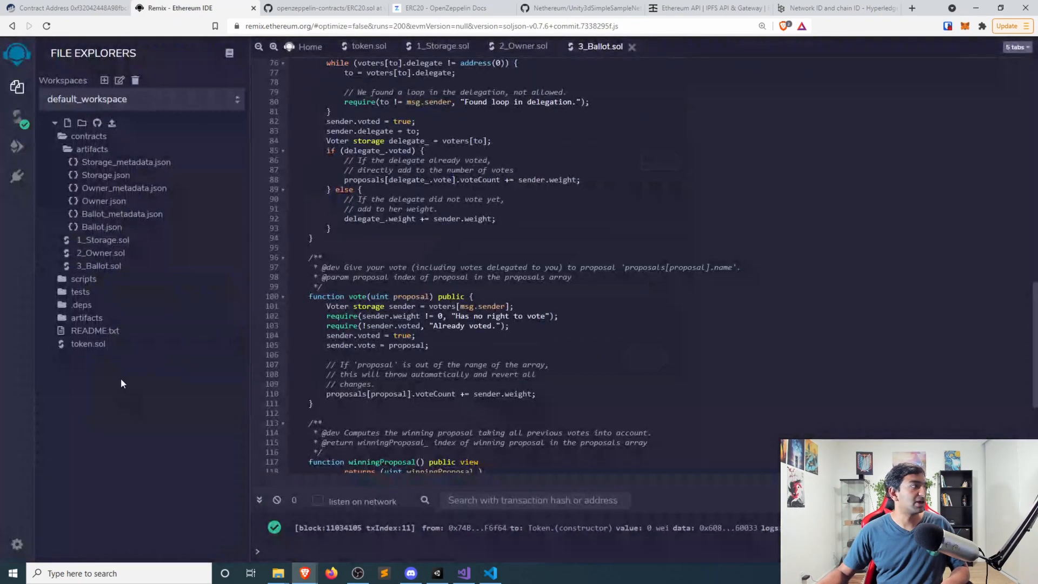
{"action": "left_click", "coordinate": [88, 343]}
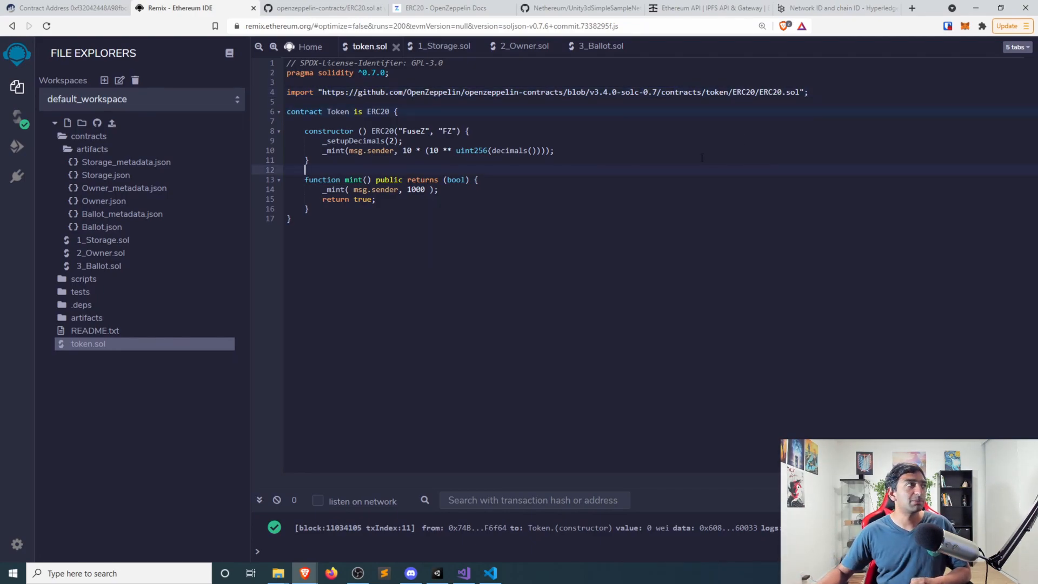
Scroll ERC20.sol to lines 33–44, close the find bar, and highlight _decimals.
{"action": "left_click", "coordinate": [324, 8]}
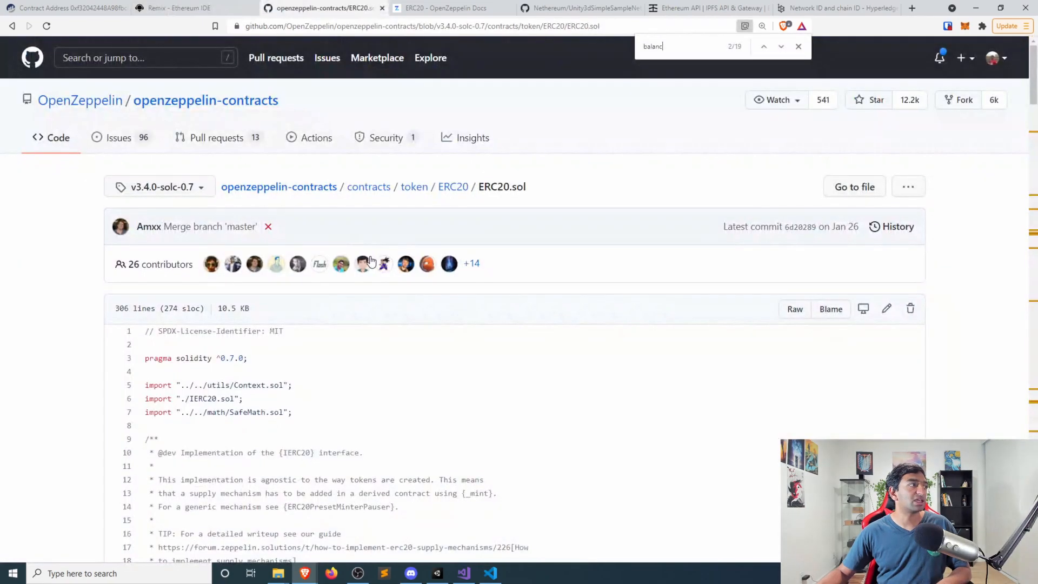
{"action": "mouse_move", "coordinate": [77, 247]}
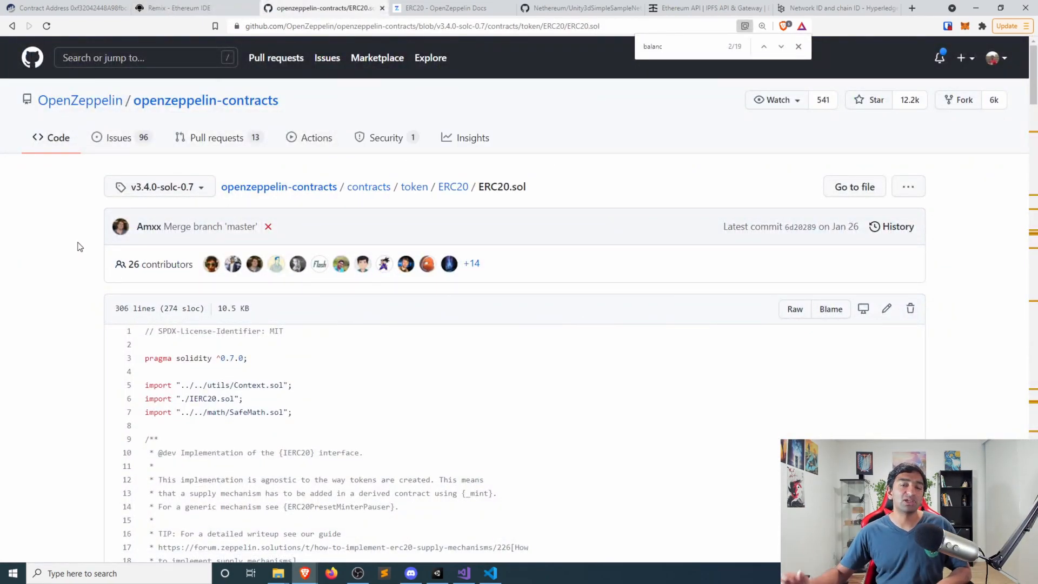
{"action": "scroll", "scroll_direction": "down", "scroll_amount": 3}
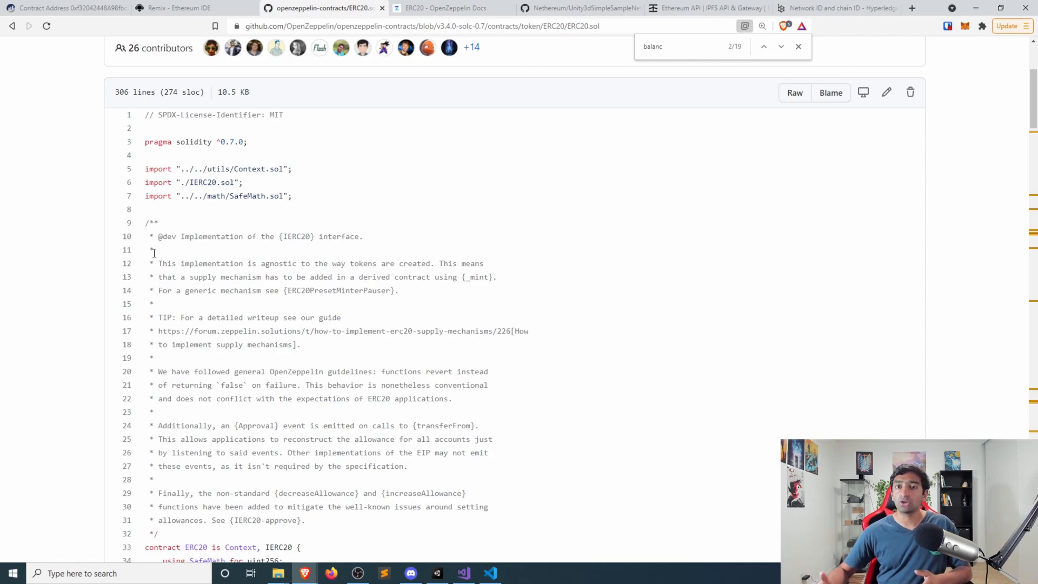
{"action": "scroll", "scroll_direction": "down", "scroll_amount": 3}
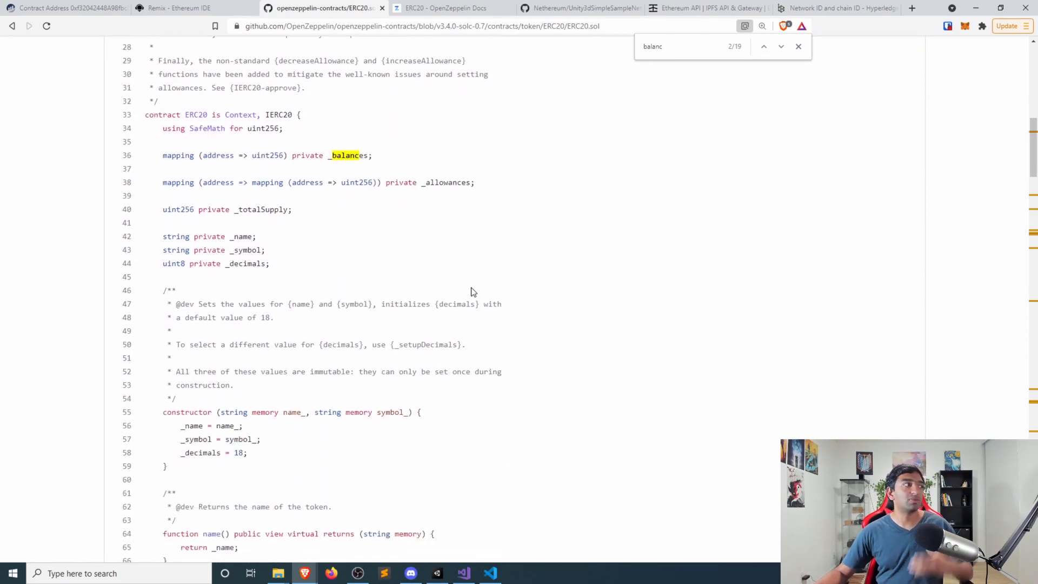
{"action": "mouse_move", "coordinate": [410, 284]}
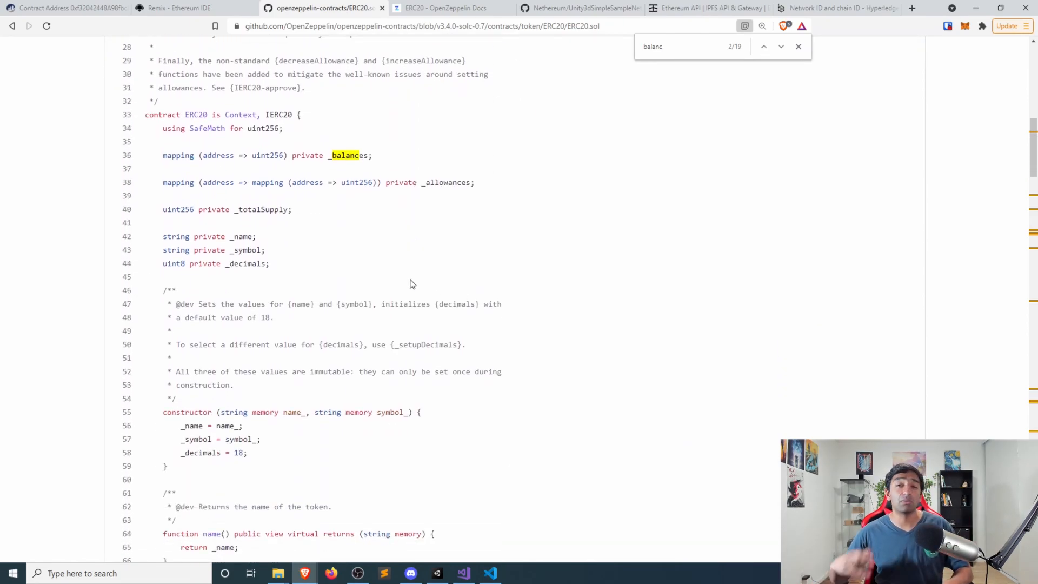
{"action": "mouse_move", "coordinate": [313, 107]}
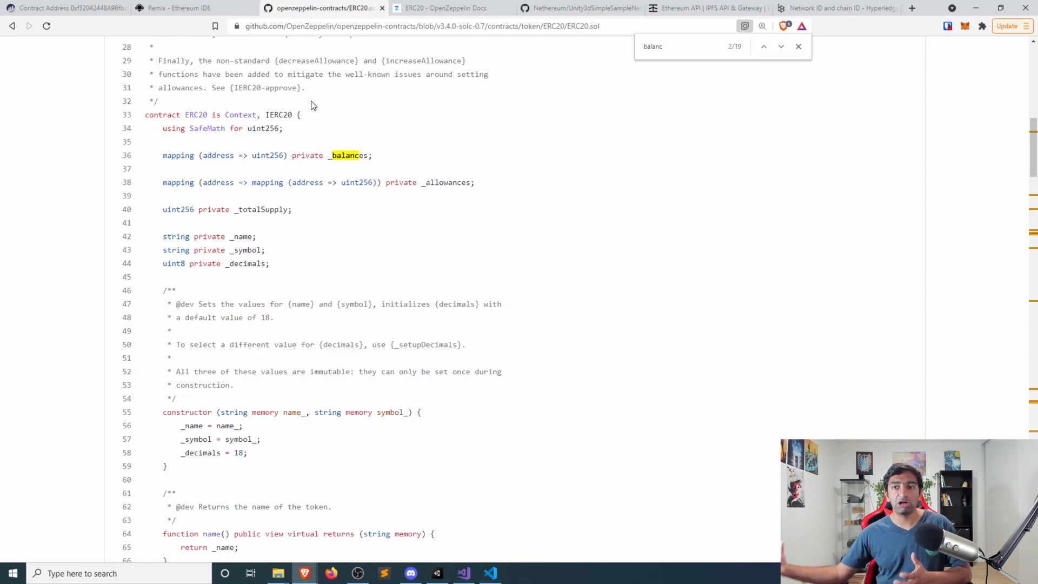
{"action": "mouse_move", "coordinate": [534, 265]}
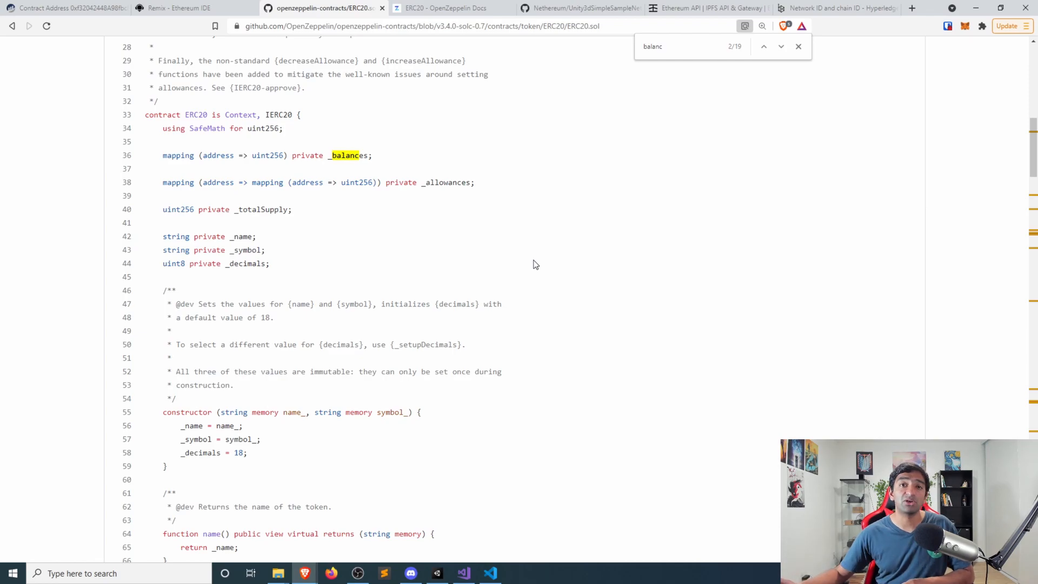
{"action": "mouse_move", "coordinate": [394, 280]}
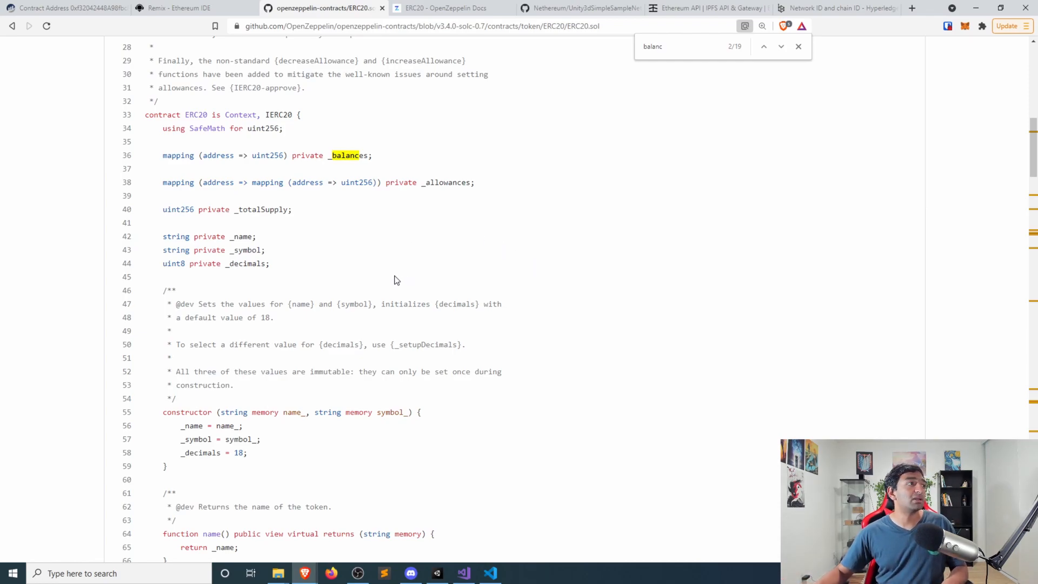
{"action": "mouse_move", "coordinate": [263, 508]}
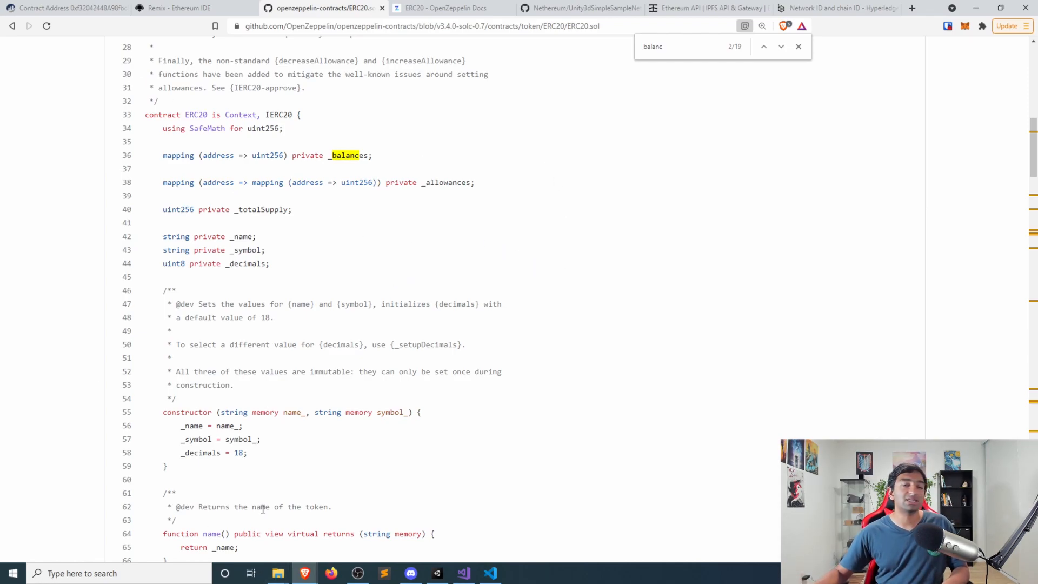
{"action": "mouse_move", "coordinate": [288, 337]}
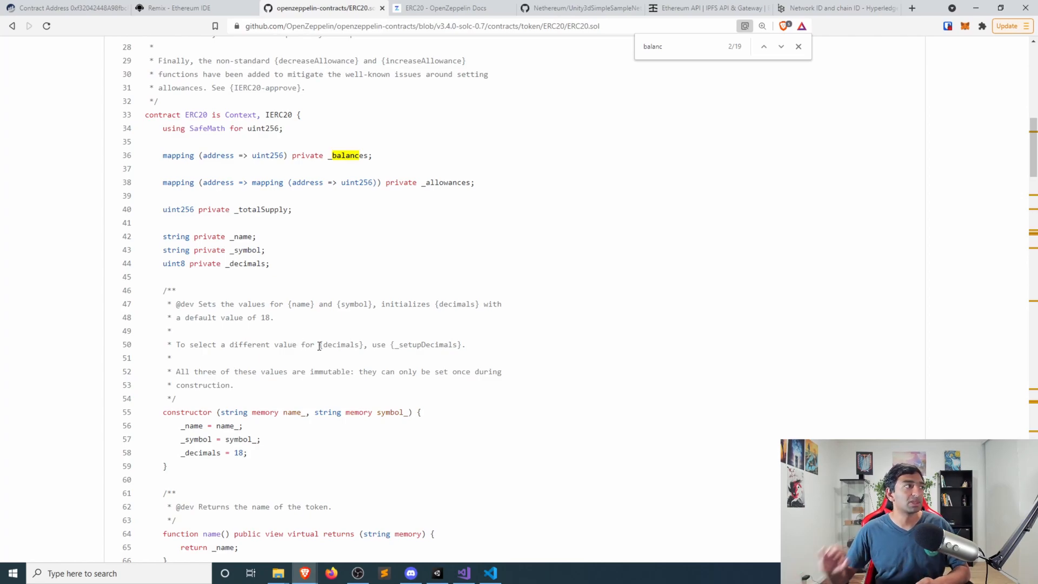
{"action": "left_click", "coordinate": [799, 47]}
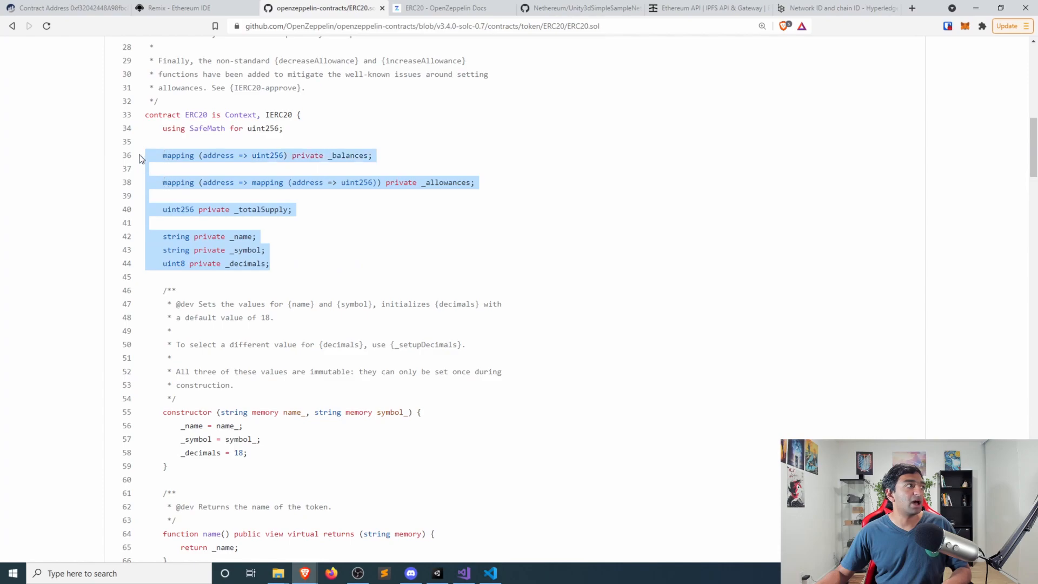
{"action": "left_click", "coordinate": [381, 206]}
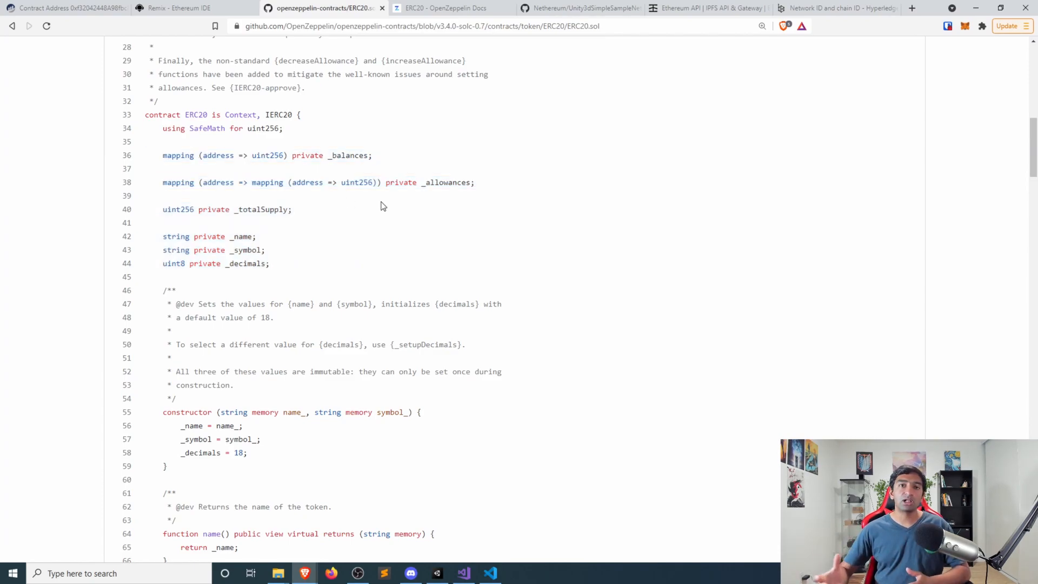
{"action": "mouse_move", "coordinate": [295, 250]}
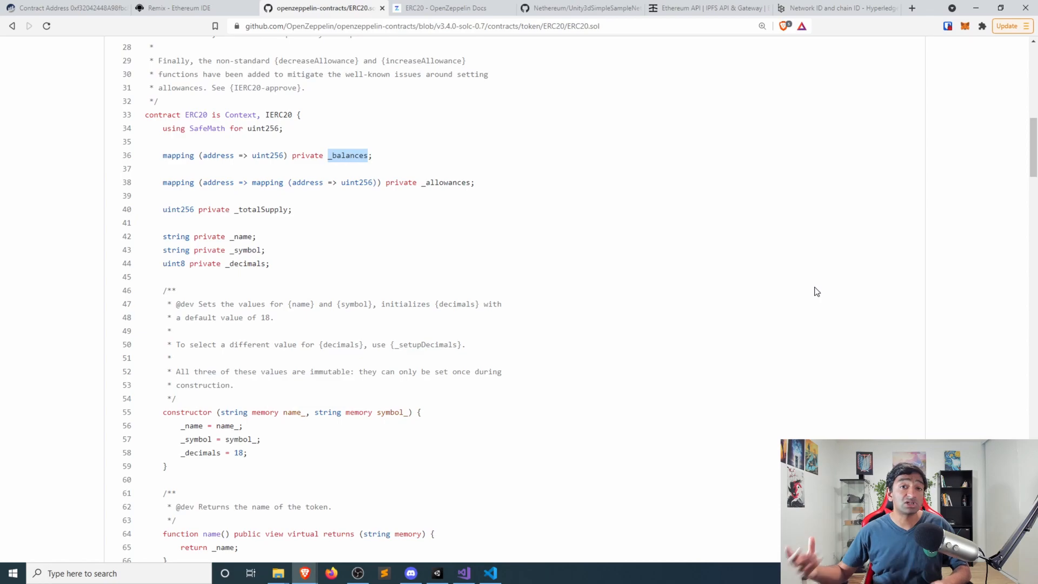
{"action": "mouse_move", "coordinate": [830, 297]}
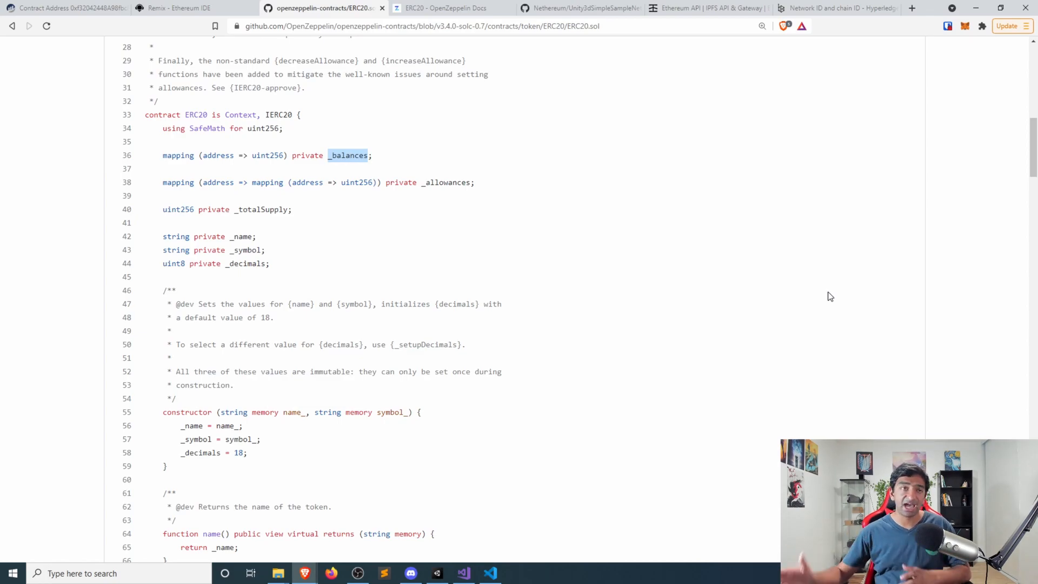
{"action": "double_click", "coordinate": [445, 182]}
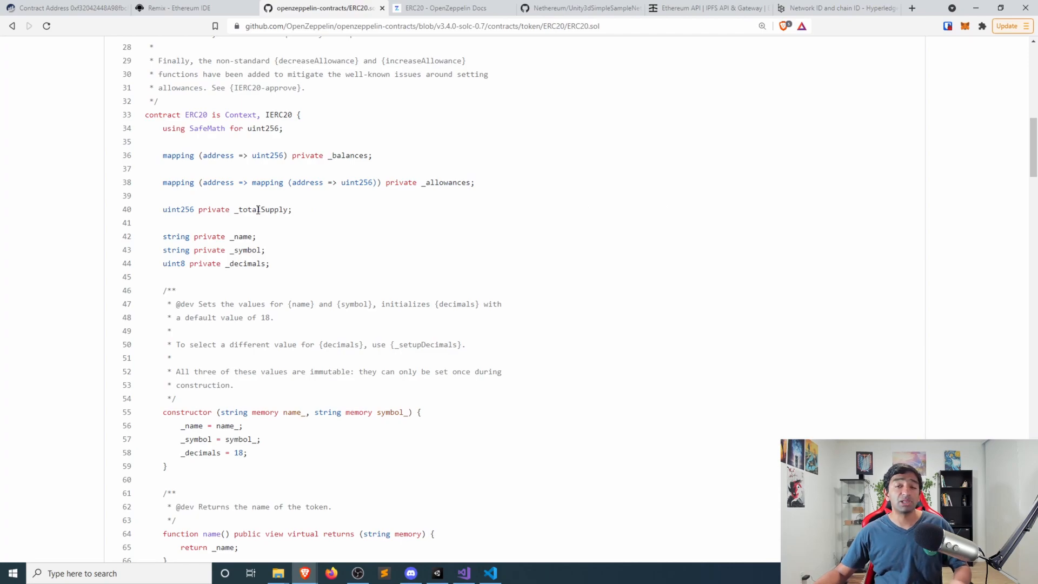
{"action": "mouse_move", "coordinate": [259, 239]}
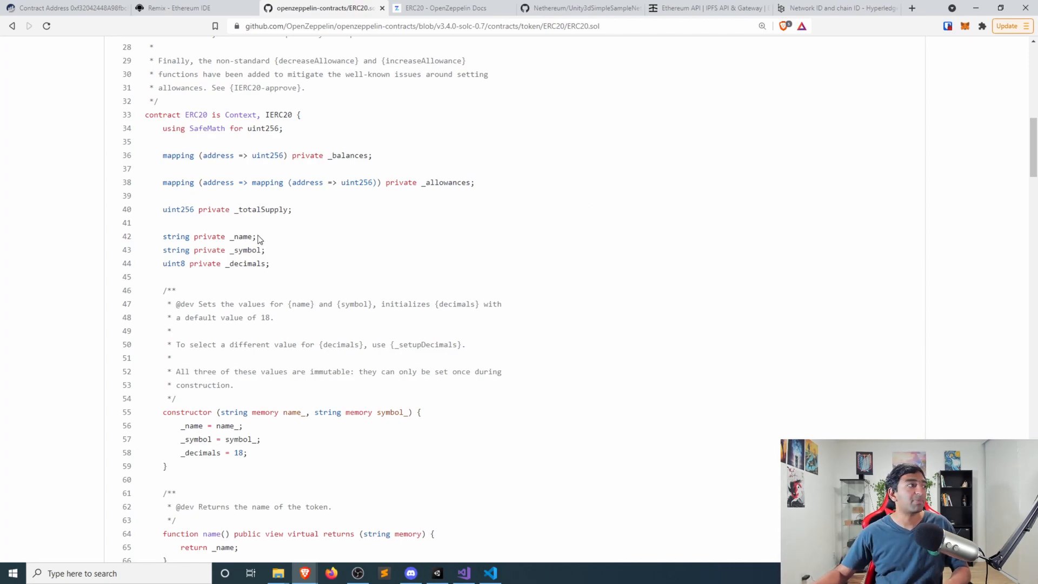
{"action": "double_click", "coordinate": [247, 264]}
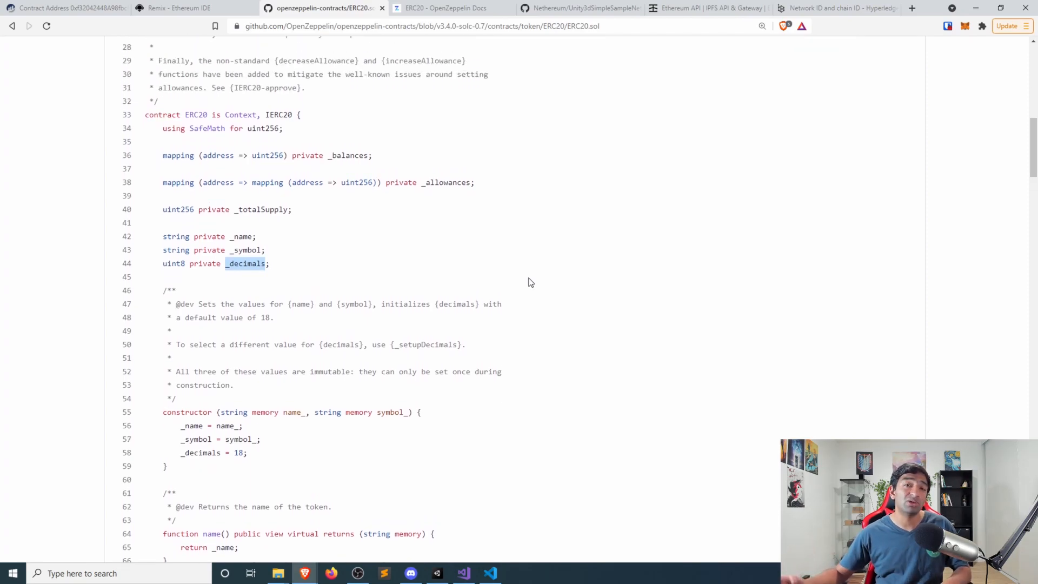
{"action": "scroll", "scroll_direction": "down", "scroll_amount": 3}
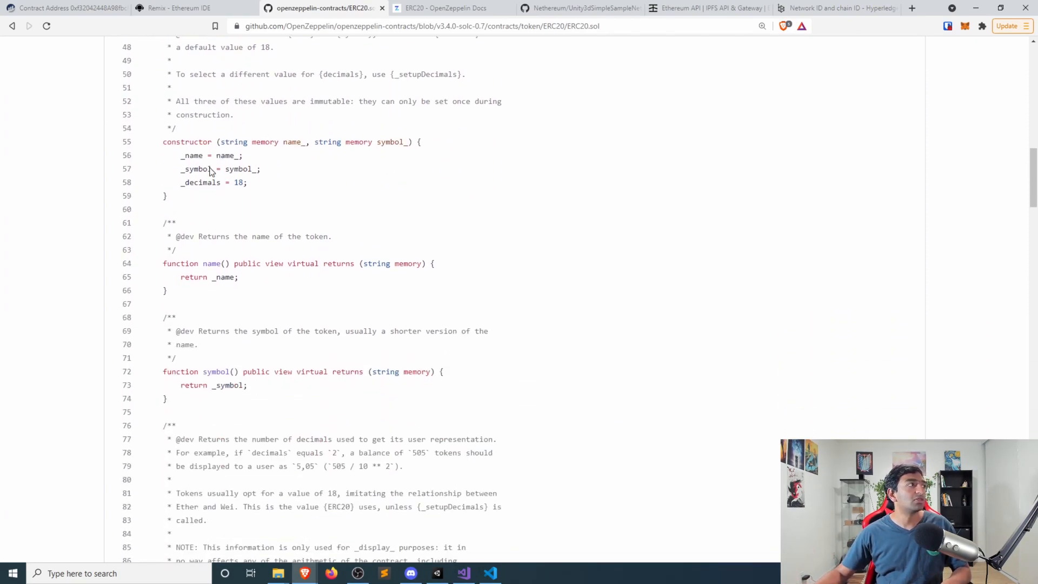
{"action": "scroll", "scroll_direction": "down", "scroll_amount": 3}
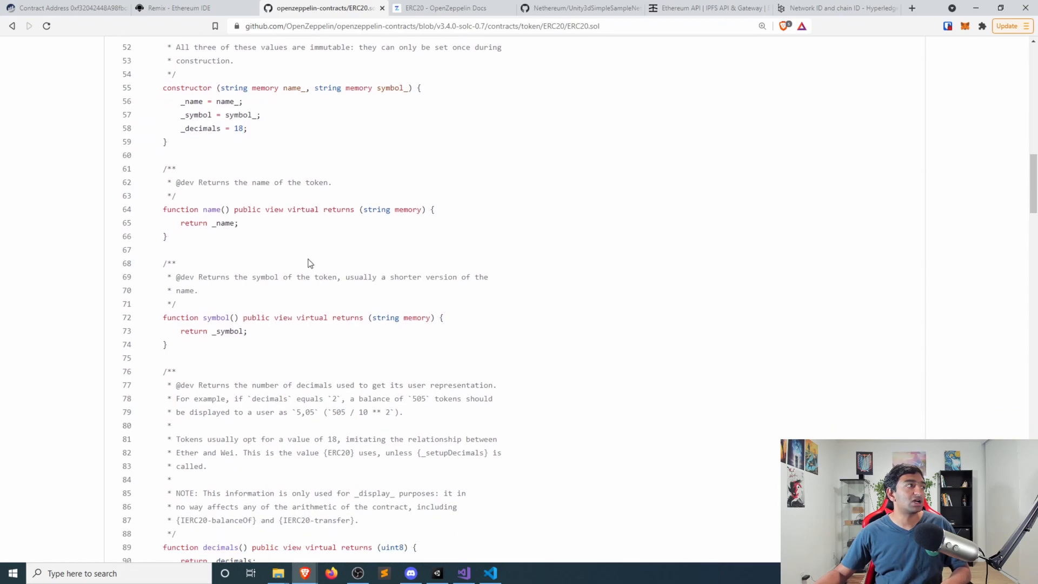
{"action": "mouse_move", "coordinate": [320, 280]}
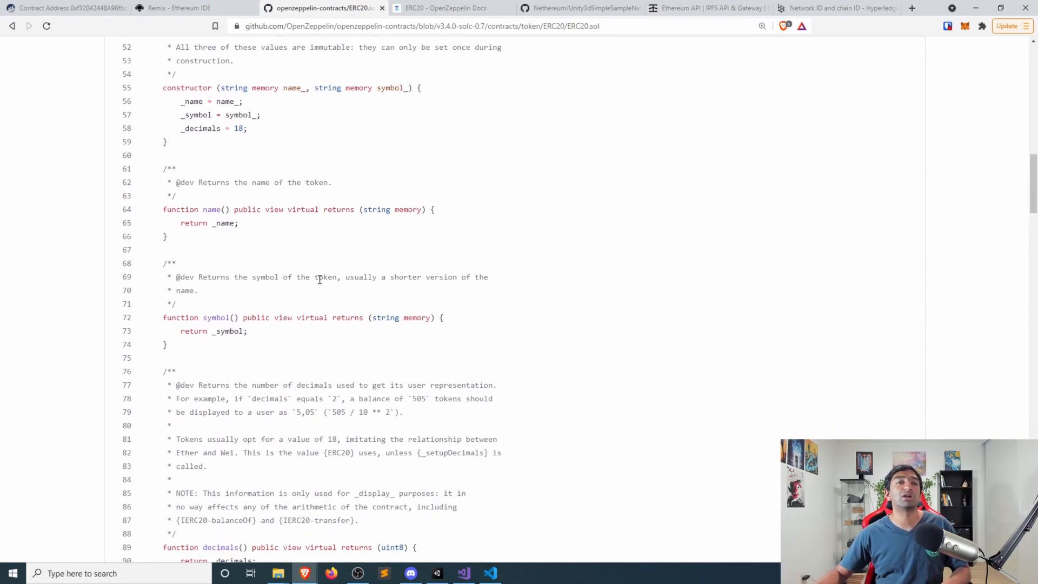
{"action": "scroll", "scroll_direction": "down", "scroll_amount": 3}
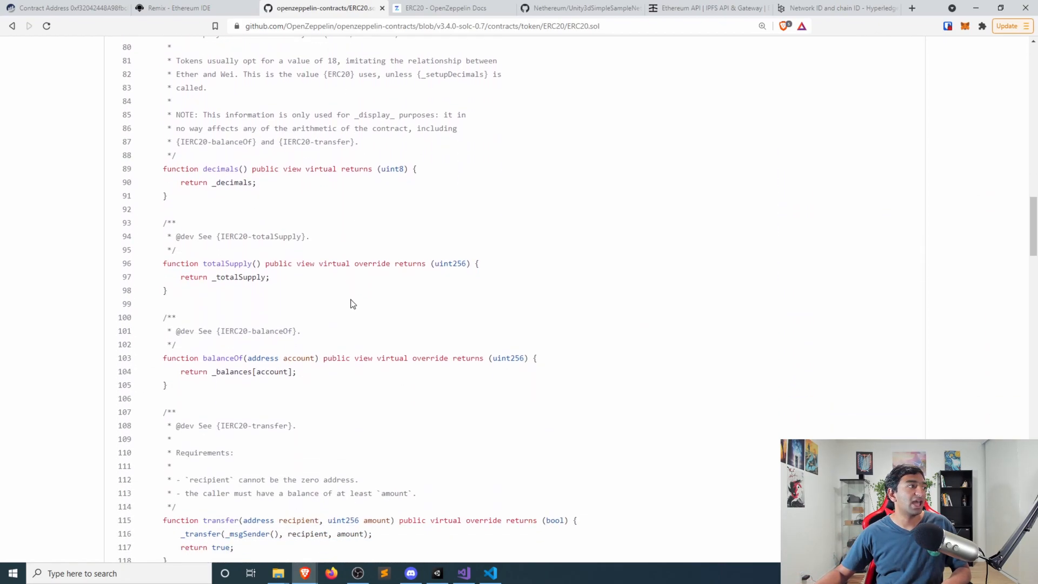
{"action": "mouse_move", "coordinate": [362, 306]}
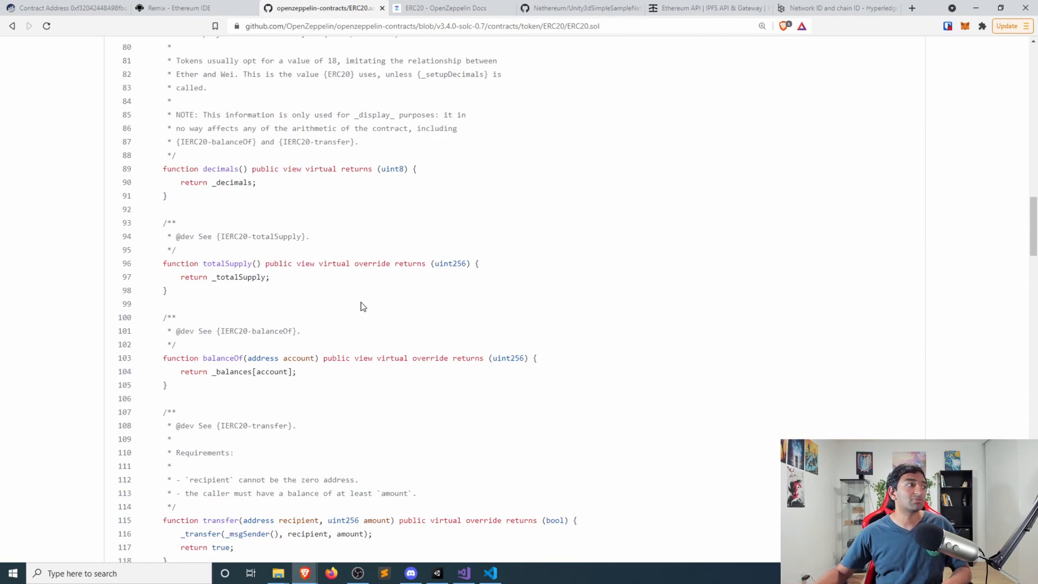
{"action": "mouse_move", "coordinate": [220, 216]}
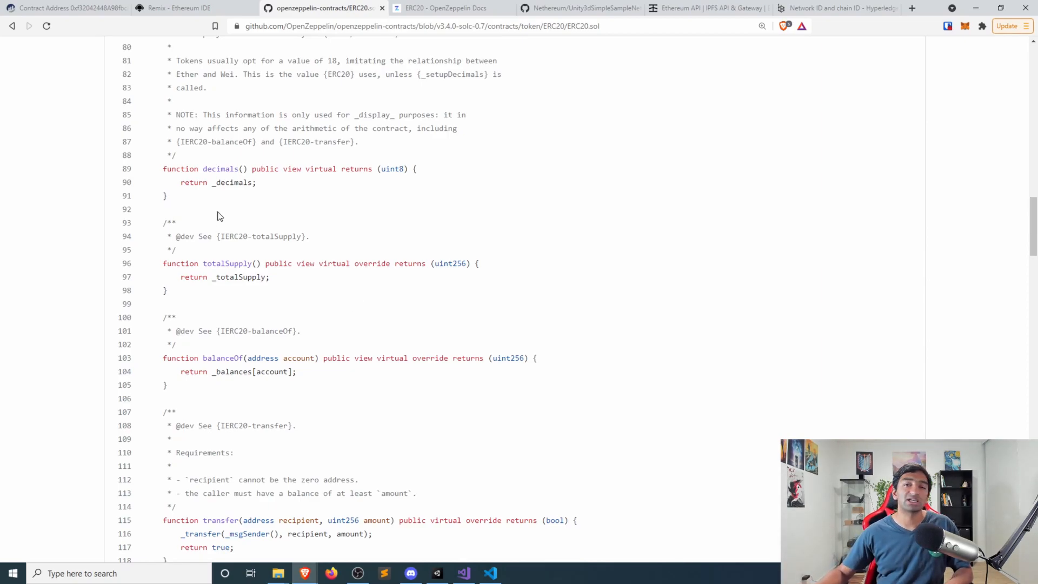
{"action": "scroll", "scroll_direction": "down", "scroll_amount": 3}
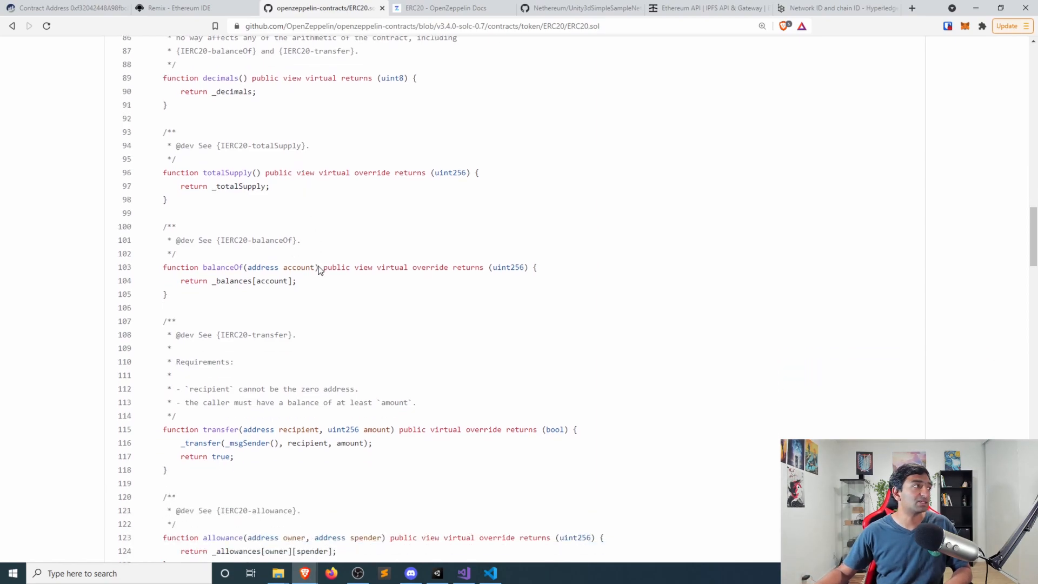
{"action": "scroll", "scroll_direction": "up", "scroll_amount": 3}
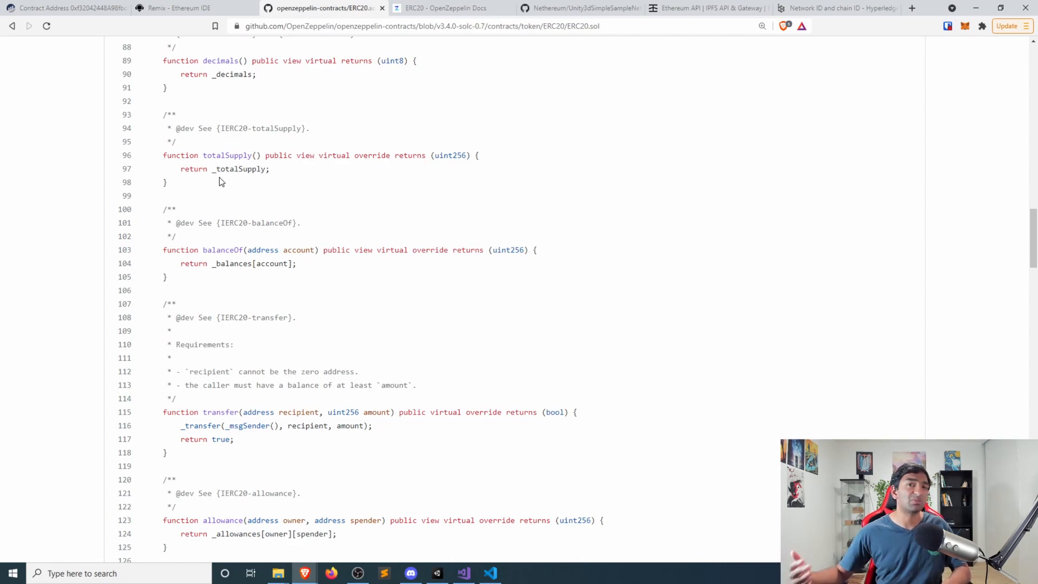
{"action": "mouse_move", "coordinate": [312, 302]}
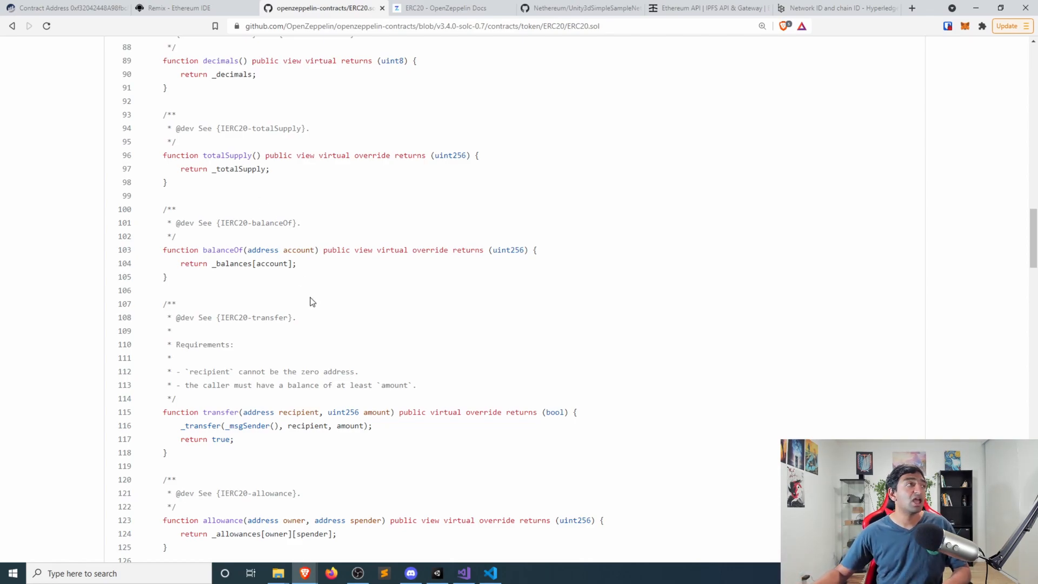
{"action": "mouse_move", "coordinate": [343, 353]}
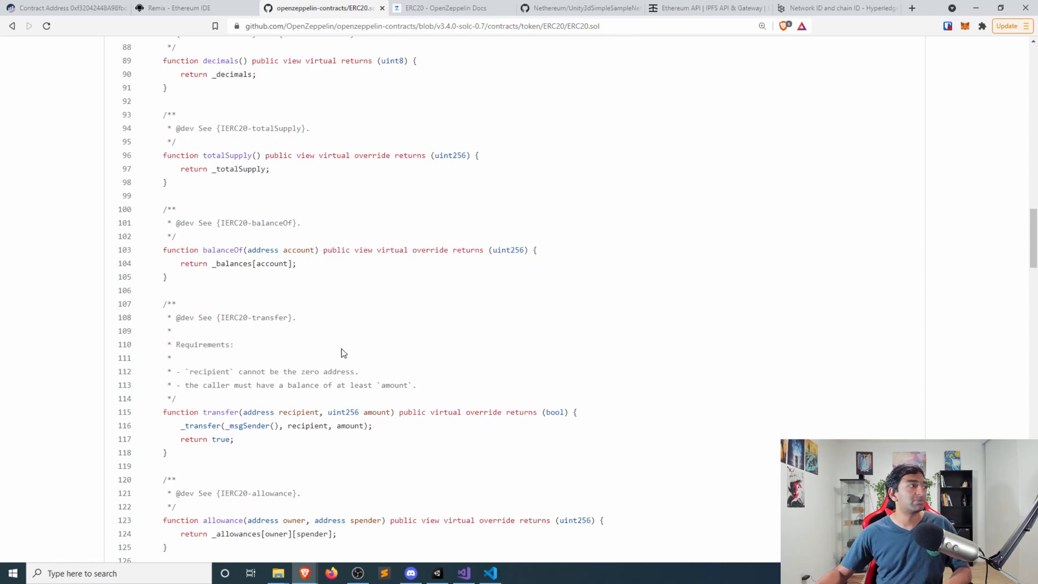
{"action": "scroll", "scroll_direction": "down", "scroll_amount": 3}
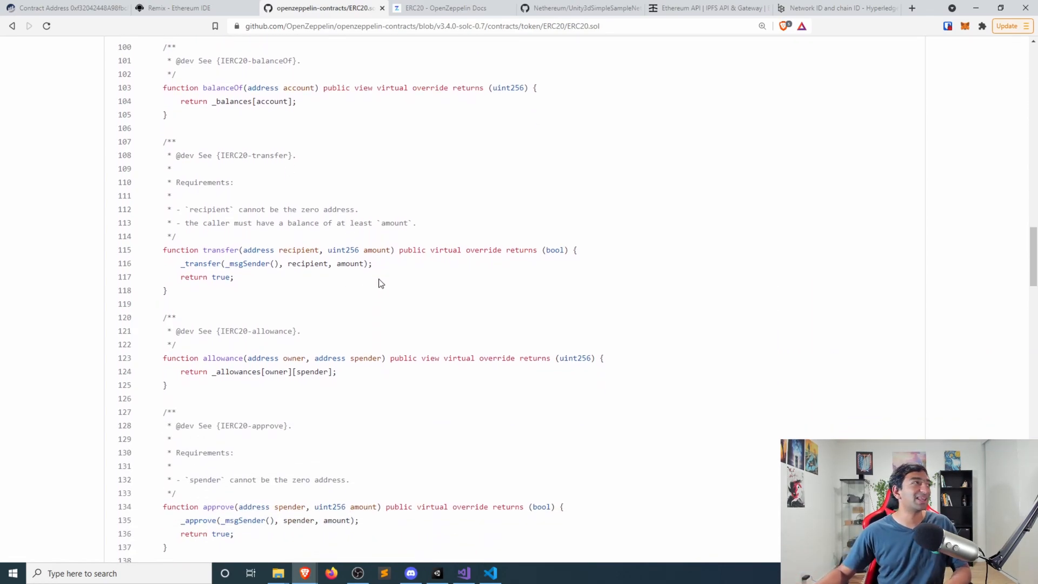
{"action": "scroll", "scroll_direction": "down", "scroll_amount": 3}
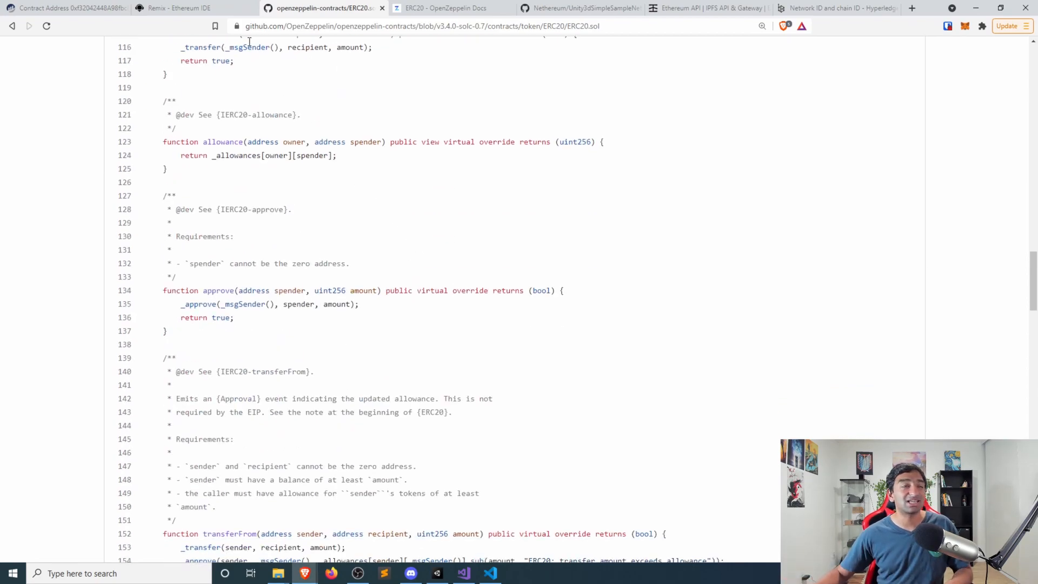
{"action": "left_click", "coordinate": [176, 8]}
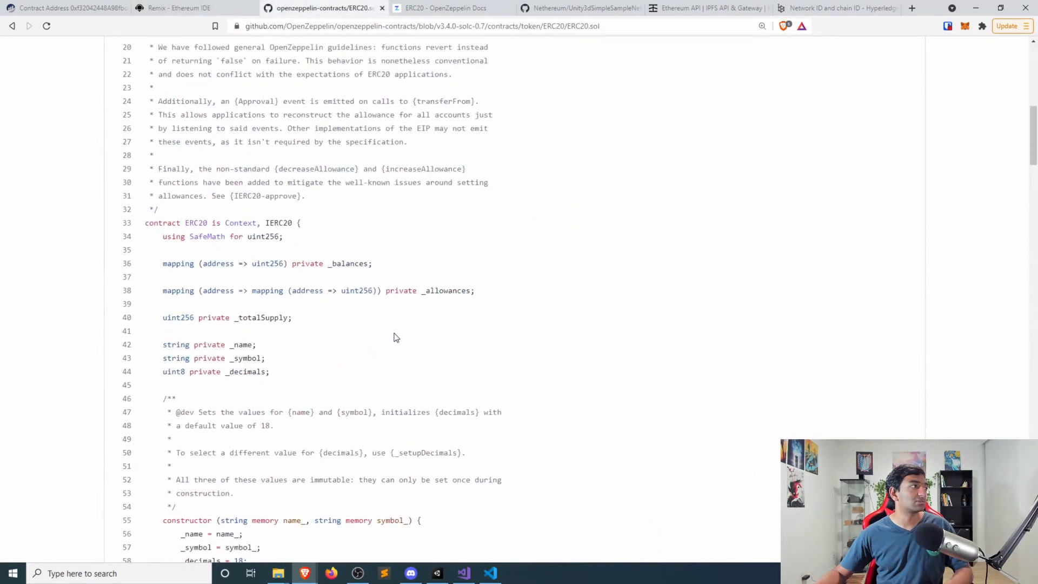
{"action": "double_click", "coordinate": [196, 222]}
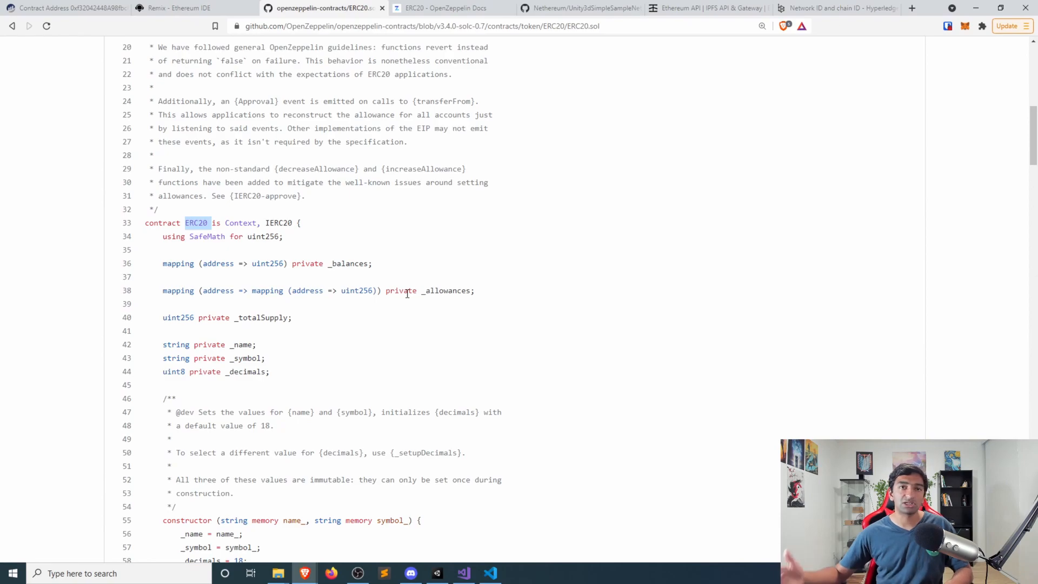
{"action": "left_click", "coordinate": [177, 8]}
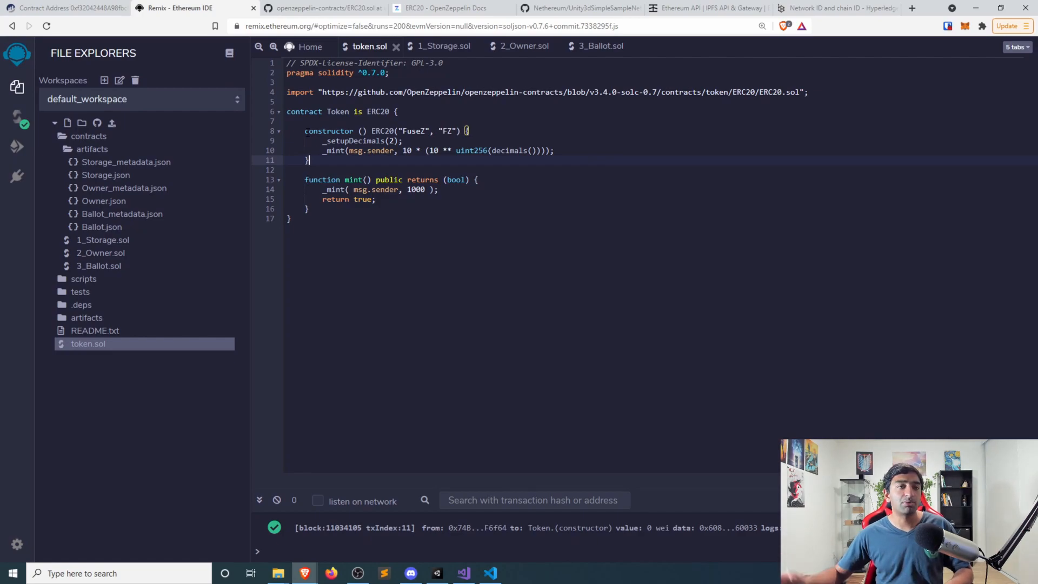
Replace 'FuseZ' with 'FuseVR' in the ERC20 constructor call on line 8.
{"action": "double_click", "coordinate": [412, 130]}
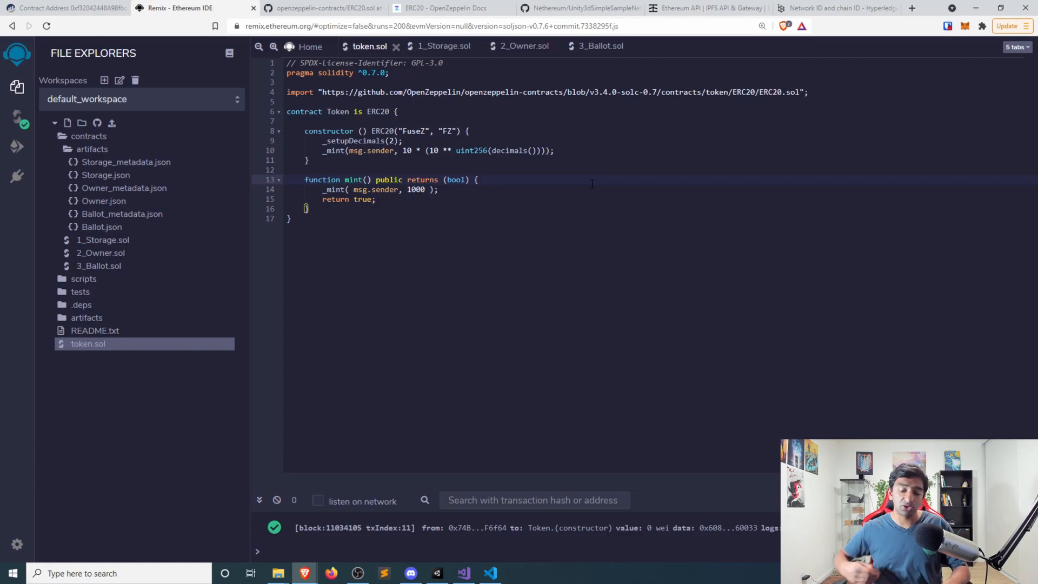
{"action": "left_click", "coordinate": [292, 190]}
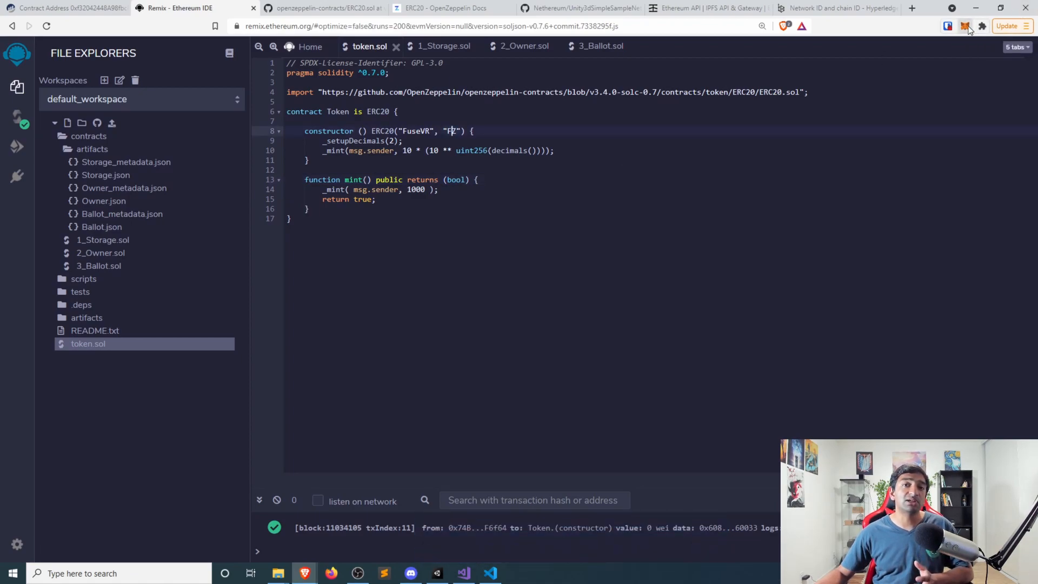
{"action": "left_click", "coordinate": [965, 26]}
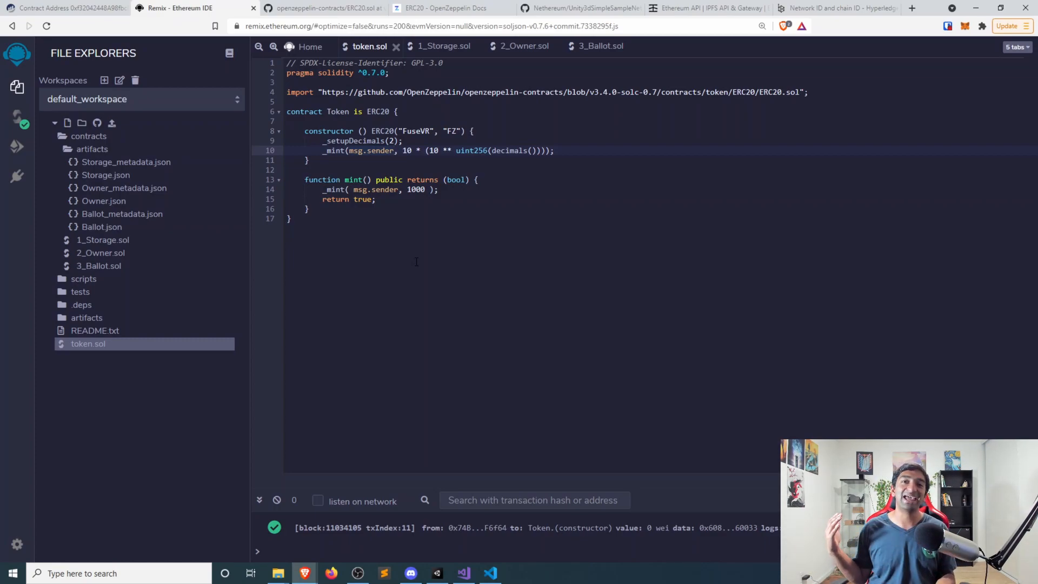
{"action": "mouse_move", "coordinate": [407, 265]}
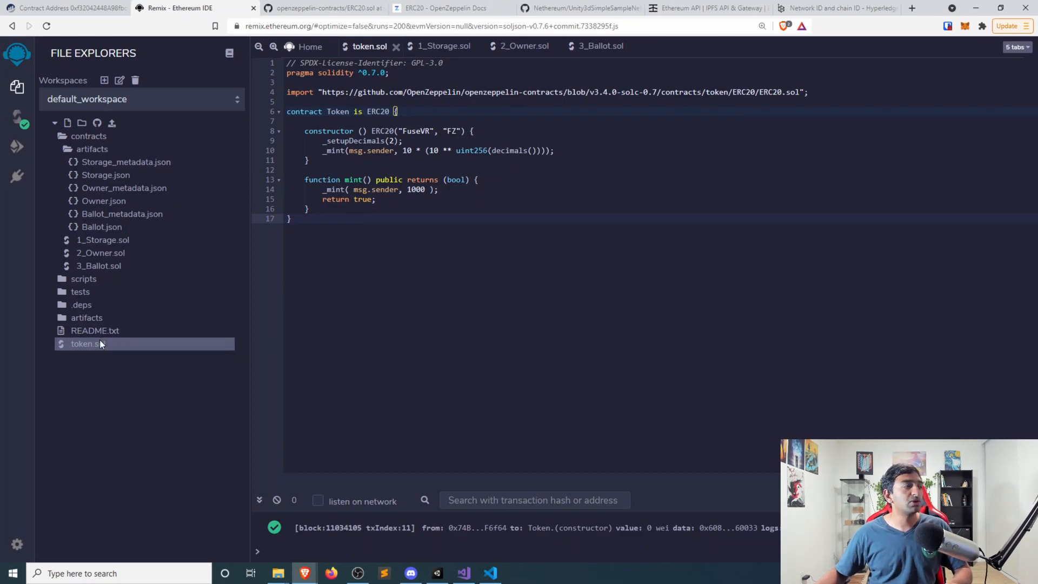
Compile token.sol in the Solidity Compiler panel, regenerating Token.json.
{"action": "left_click", "coordinate": [17, 117]}
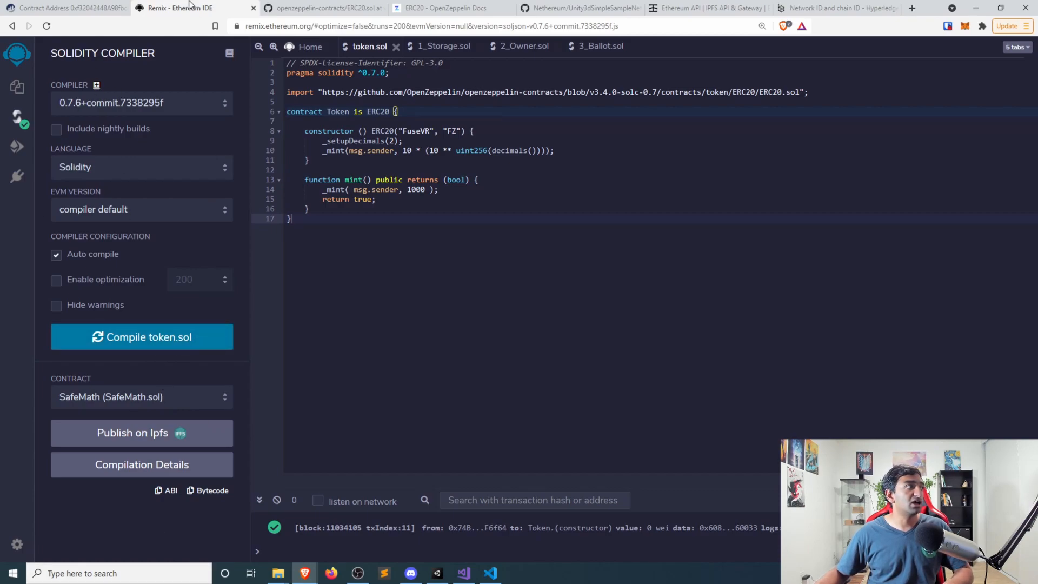
{"action": "mouse_move", "coordinate": [138, 233]}
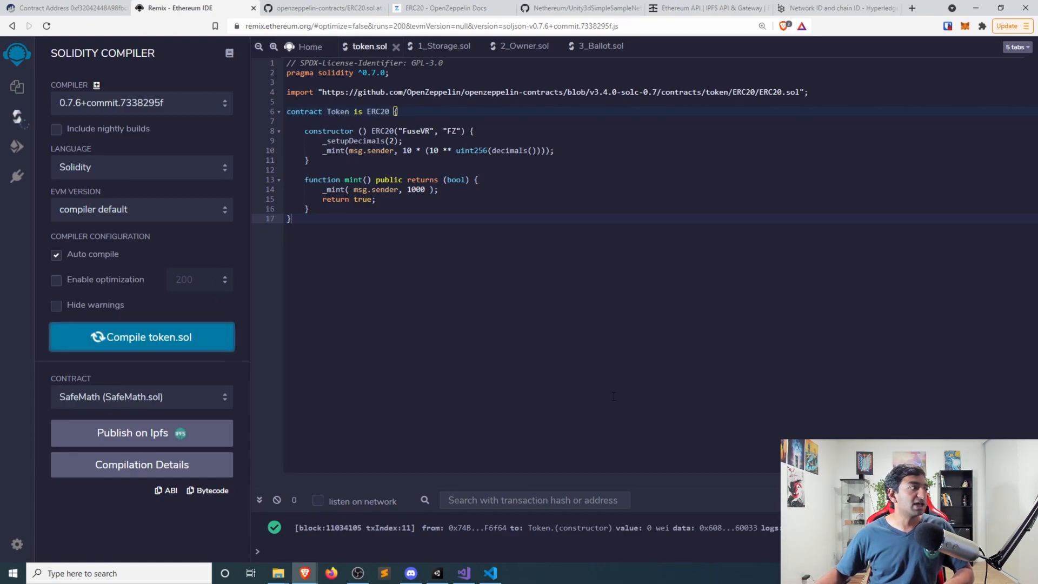
{"action": "left_click", "coordinate": [142, 337]}
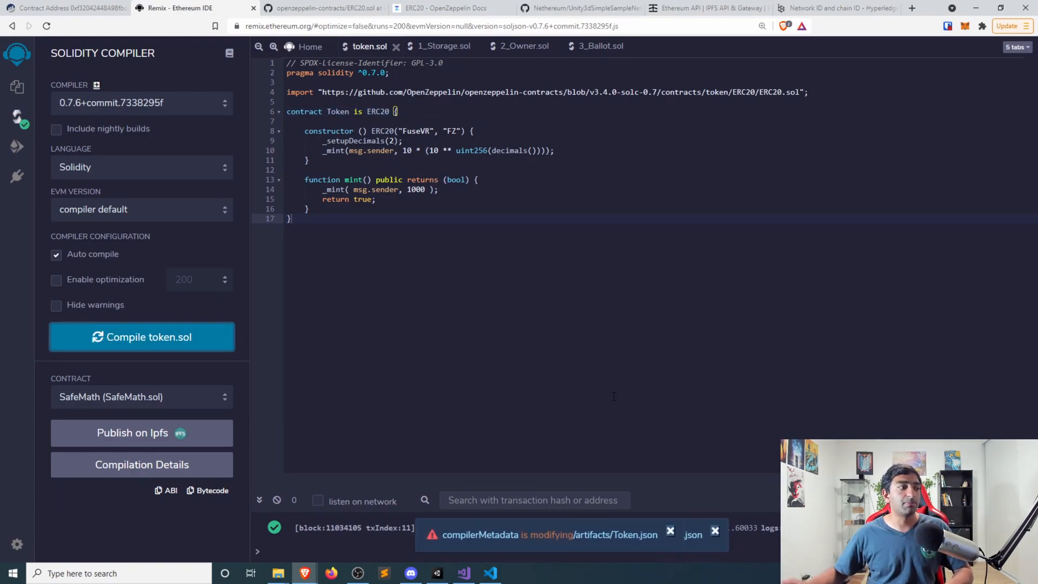
{"action": "left_click", "coordinate": [714, 530]}
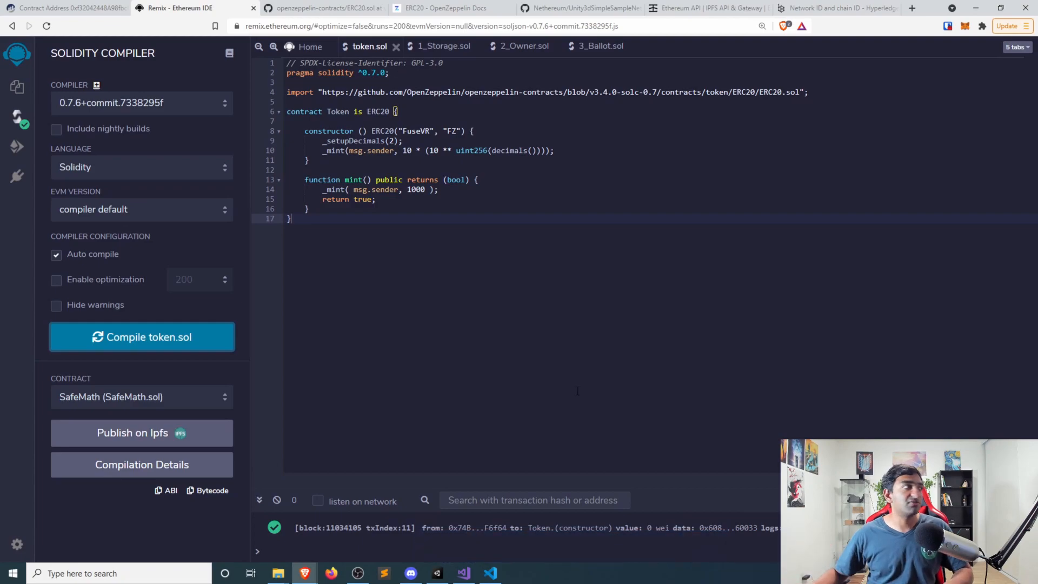
Open File Explorers and expand both the contracts/artifacts and top-level artifacts folders.
{"action": "left_click", "coordinate": [17, 86]}
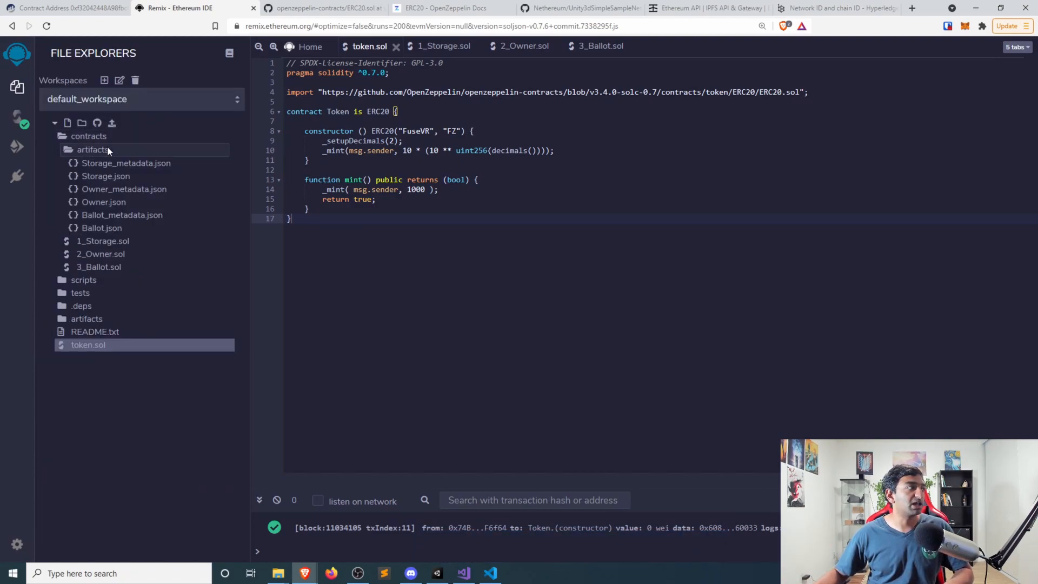
{"action": "left_click", "coordinate": [91, 149]}
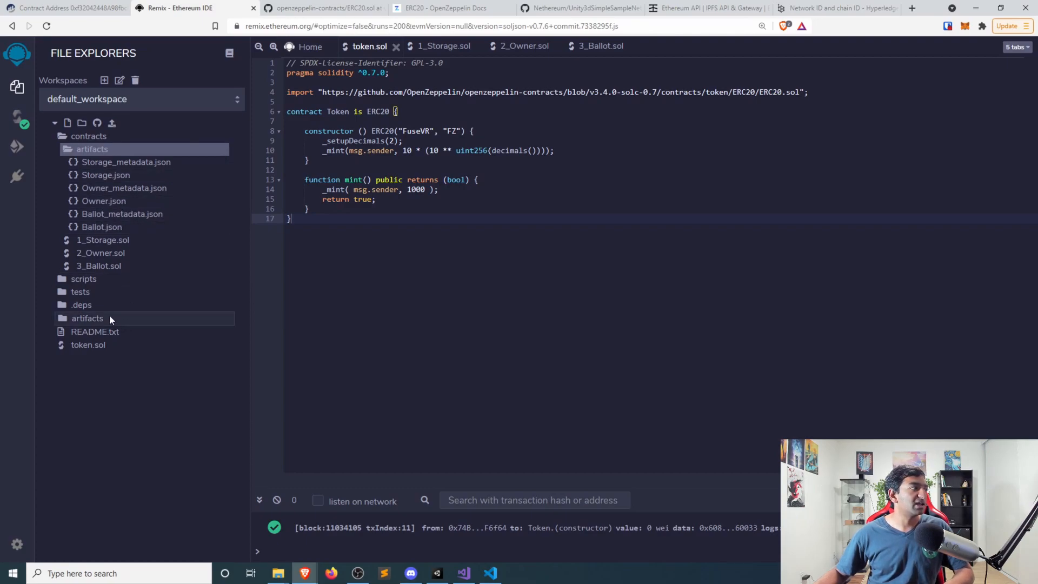
{"action": "left_click", "coordinate": [86, 318]}
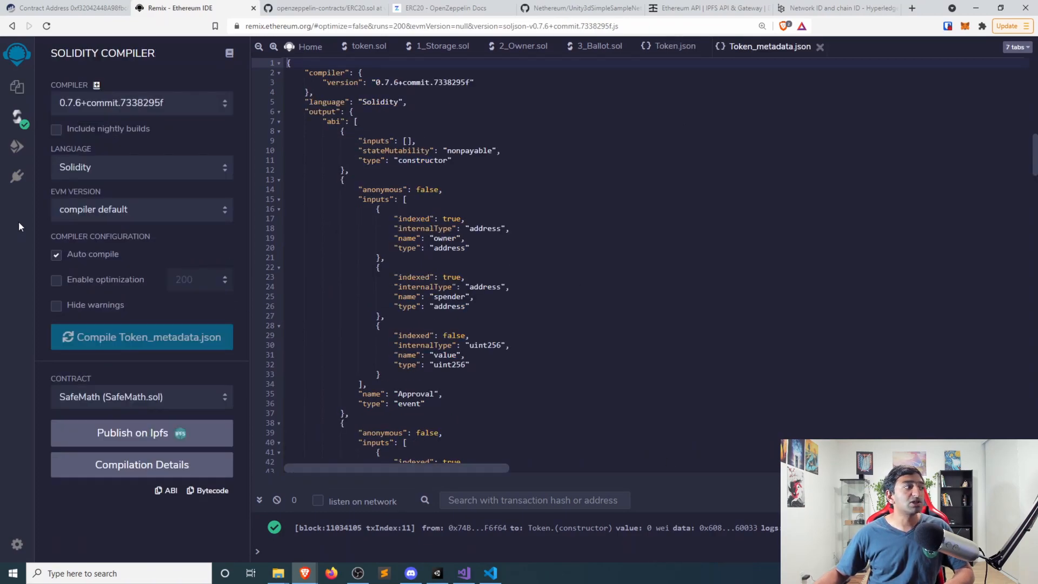
Set the deploy environment to JavaScript VM (London), then return to token.sol's files.
{"action": "left_click", "coordinate": [17, 147]}
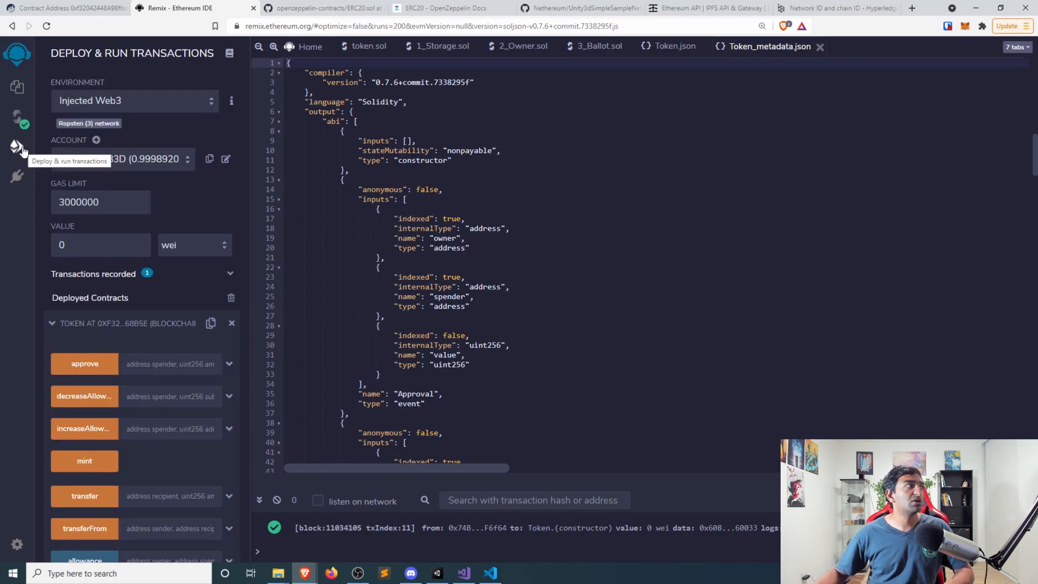
{"action": "mouse_move", "coordinate": [138, 141]}
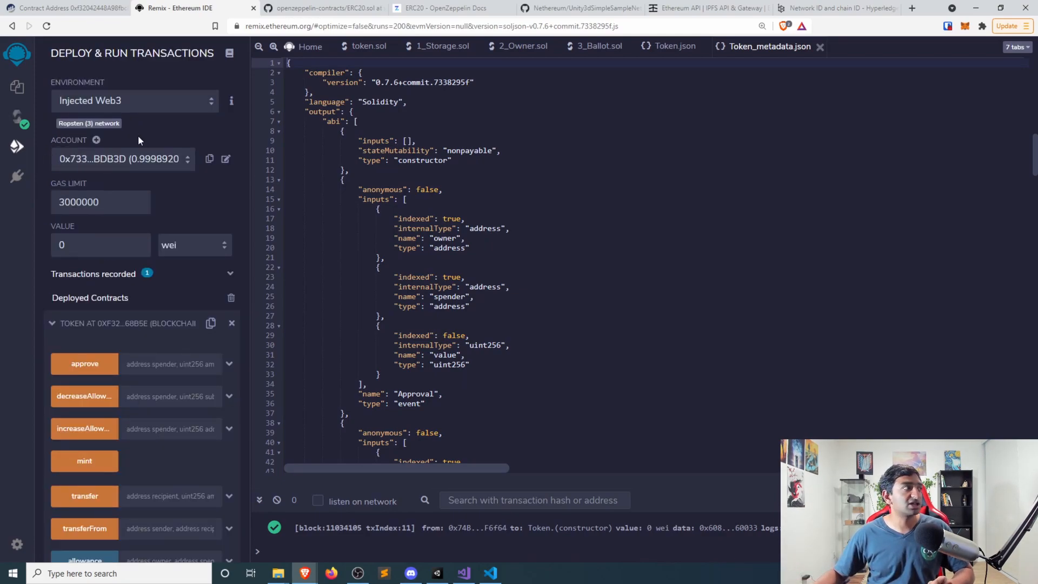
{"action": "left_click", "coordinate": [134, 100]}
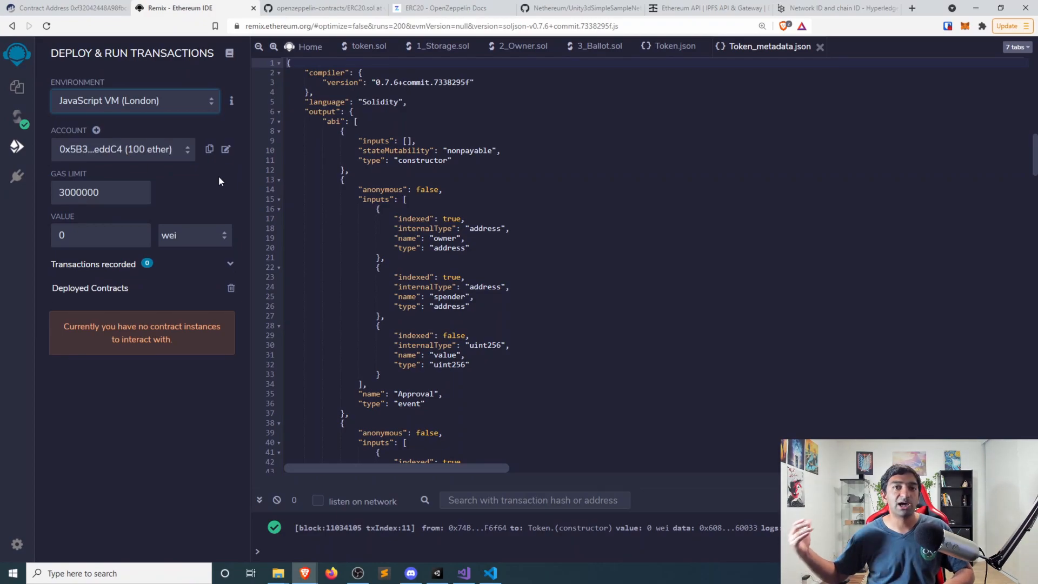
{"action": "mouse_move", "coordinate": [168, 299]}
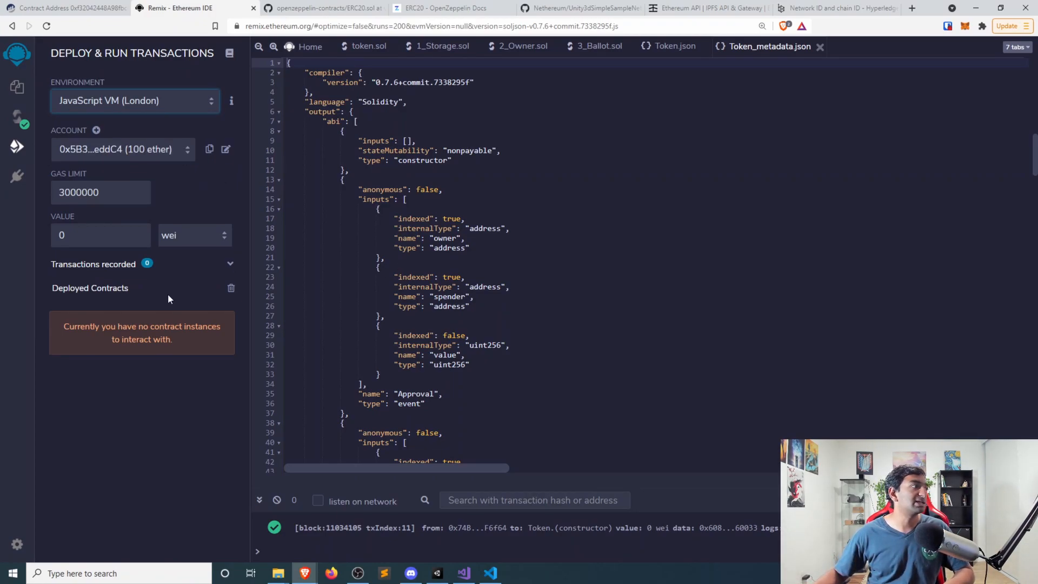
{"action": "mouse_move", "coordinate": [153, 303]}
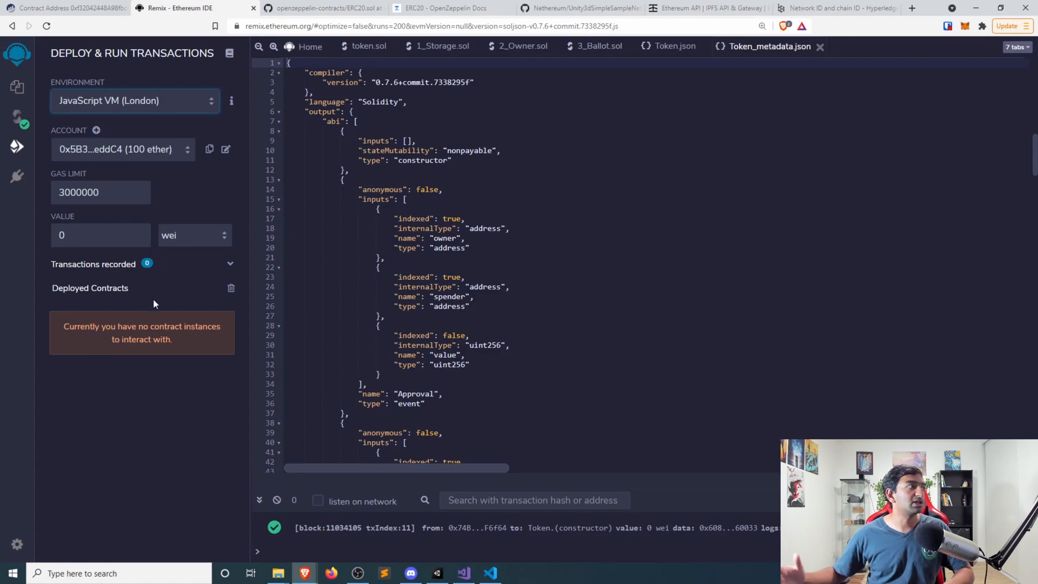
{"action": "mouse_move", "coordinate": [141, 297]}
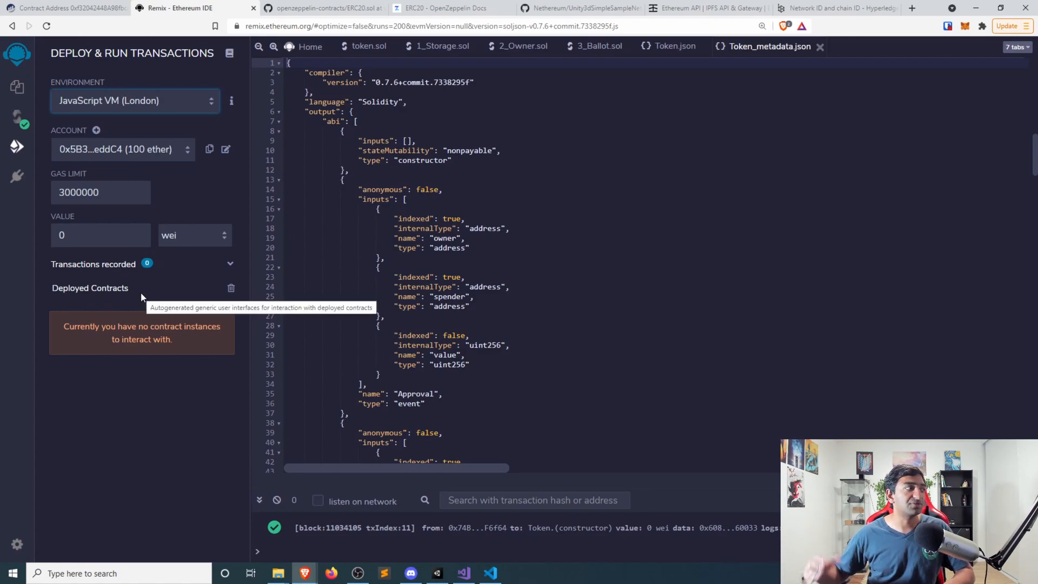
{"action": "left_click", "coordinate": [17, 118]}
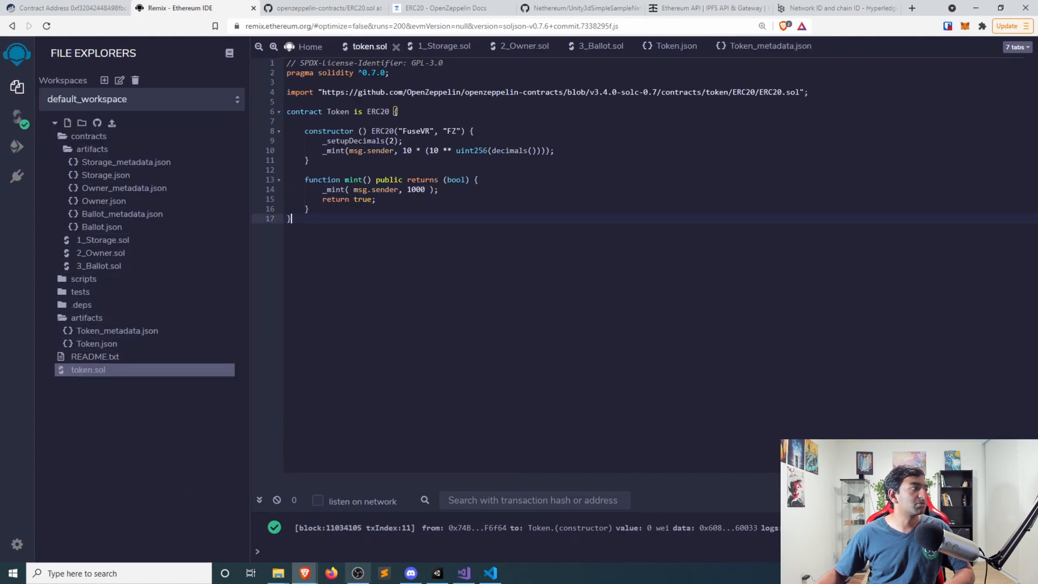
Choose 'Token - token.sol' as the contract and deploy it to the JavaScript VM.
{"action": "left_click", "coordinate": [17, 146]}
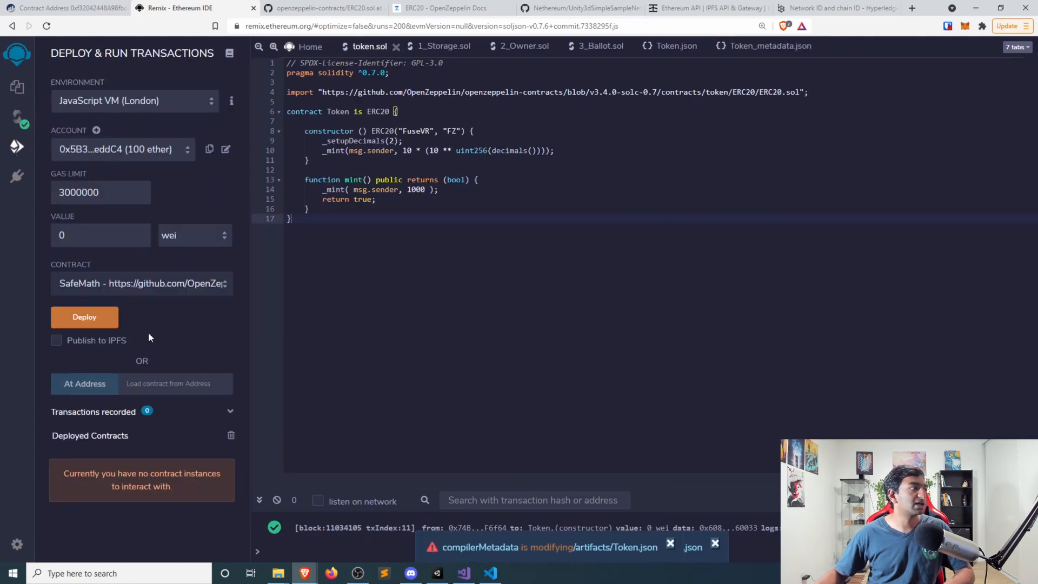
{"action": "left_click", "coordinate": [142, 283]}
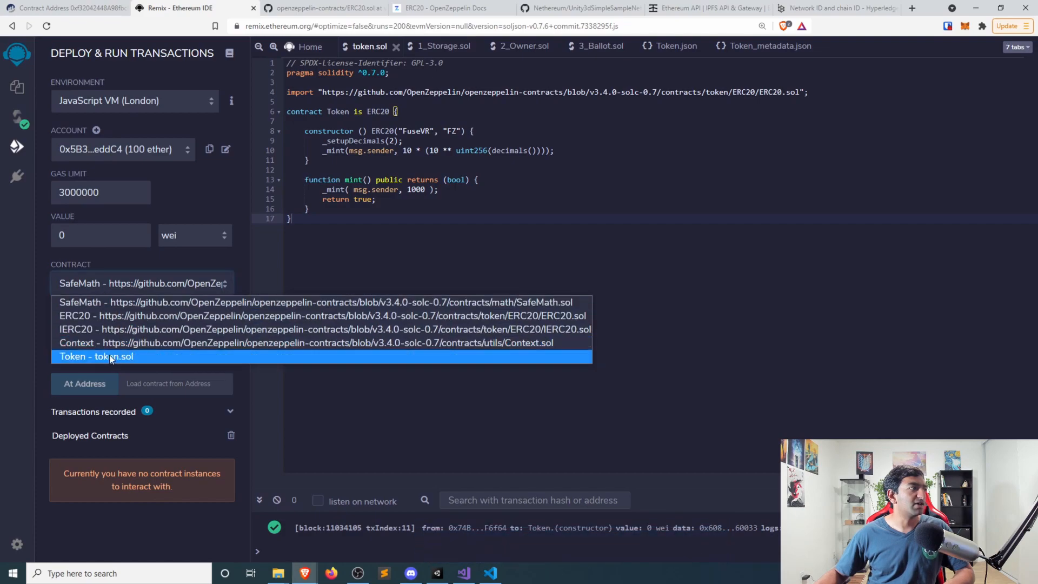
{"action": "left_click", "coordinate": [96, 357]}
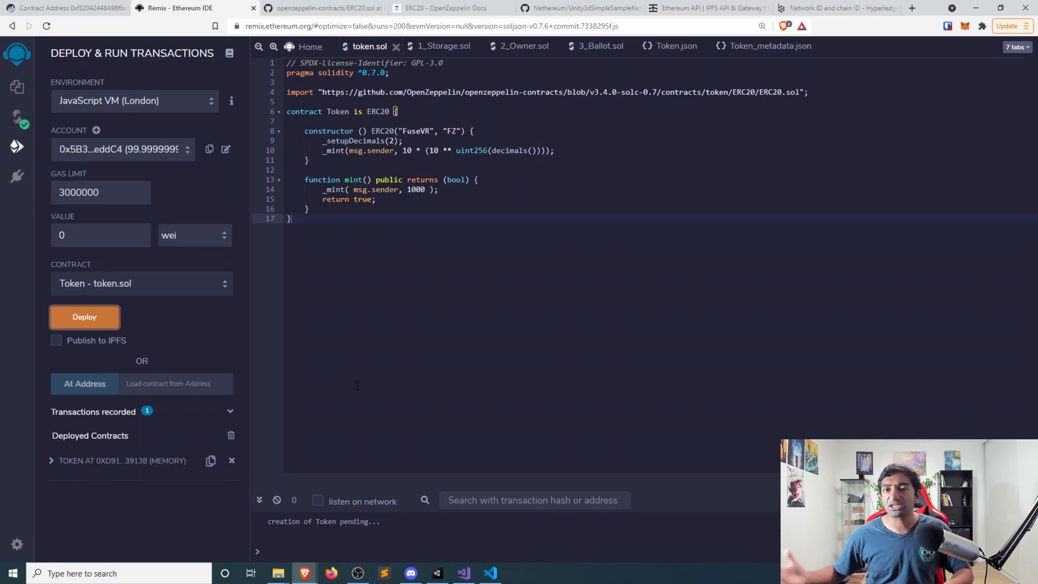
{"action": "left_click", "coordinate": [133, 100]}
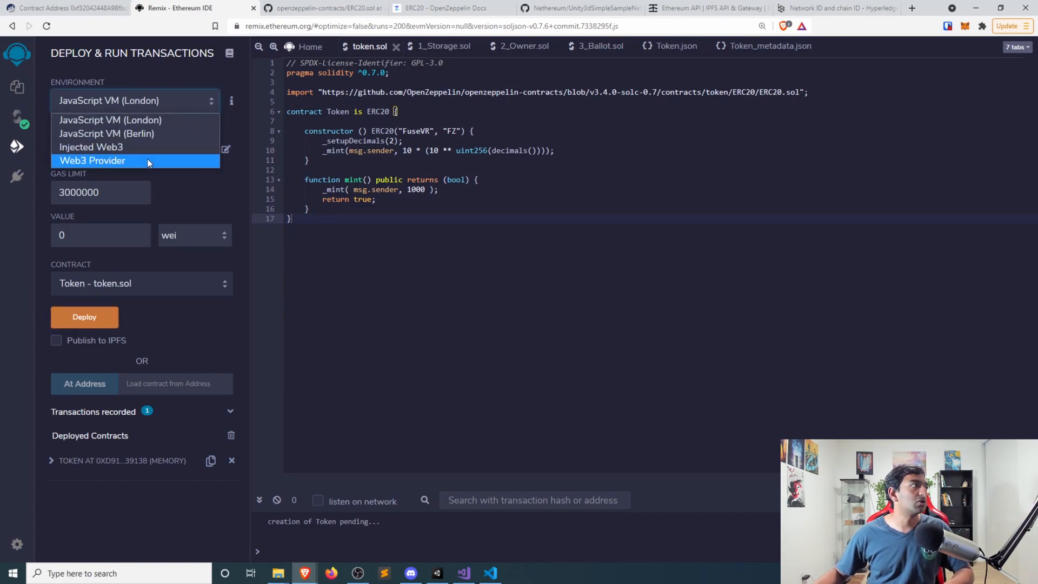
Set the Remix deploy environment to Injected Web3 on Ropsten, account ending F6f64.
{"action": "left_click", "coordinate": [92, 147]}
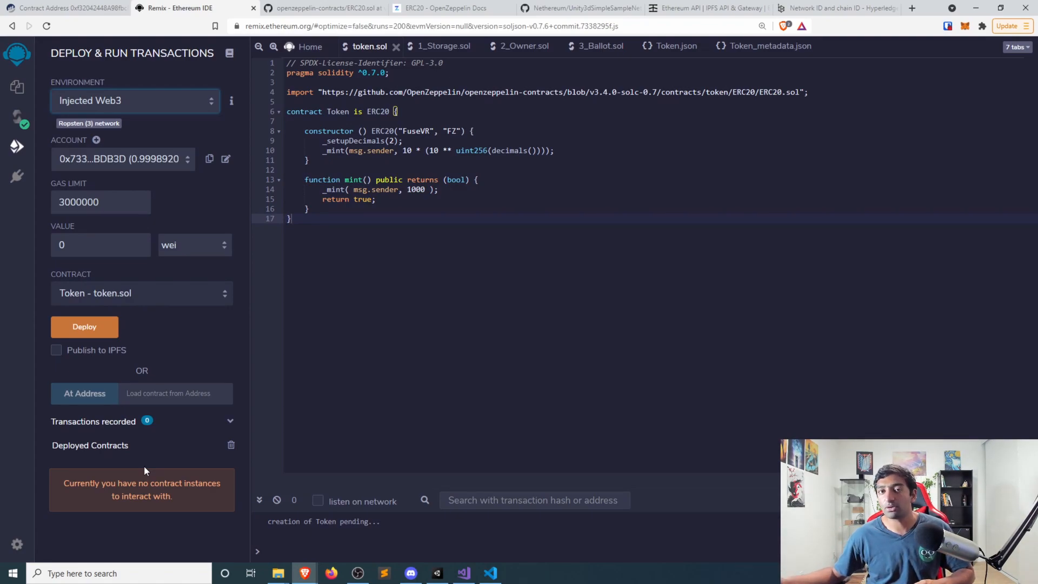
{"action": "mouse_move", "coordinate": [476, 439]}
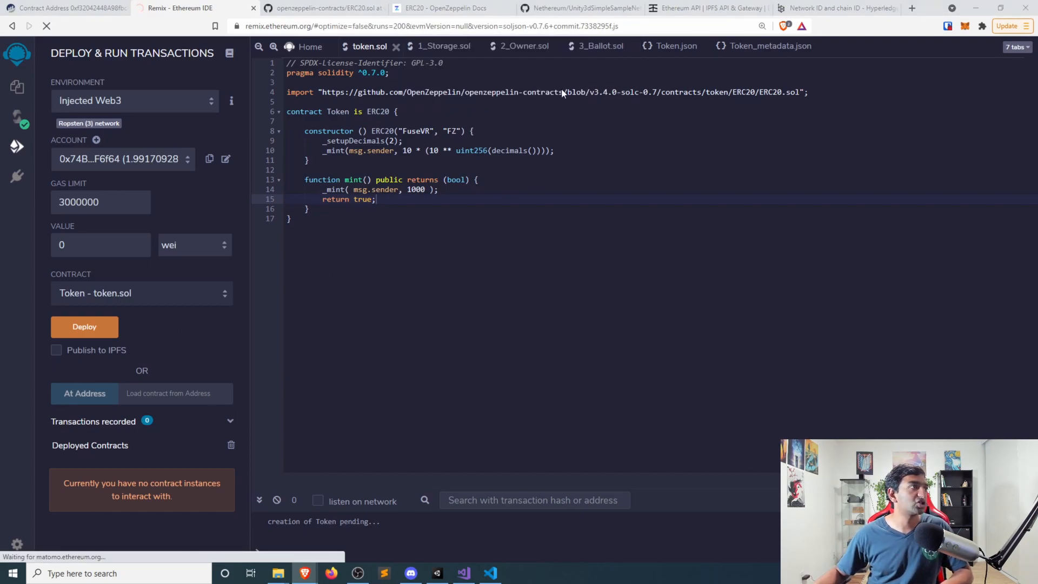
Deploy Token to Ropsten and reject the MetaMask signature request, cancelling creation.
{"action": "left_click", "coordinate": [46, 26]}
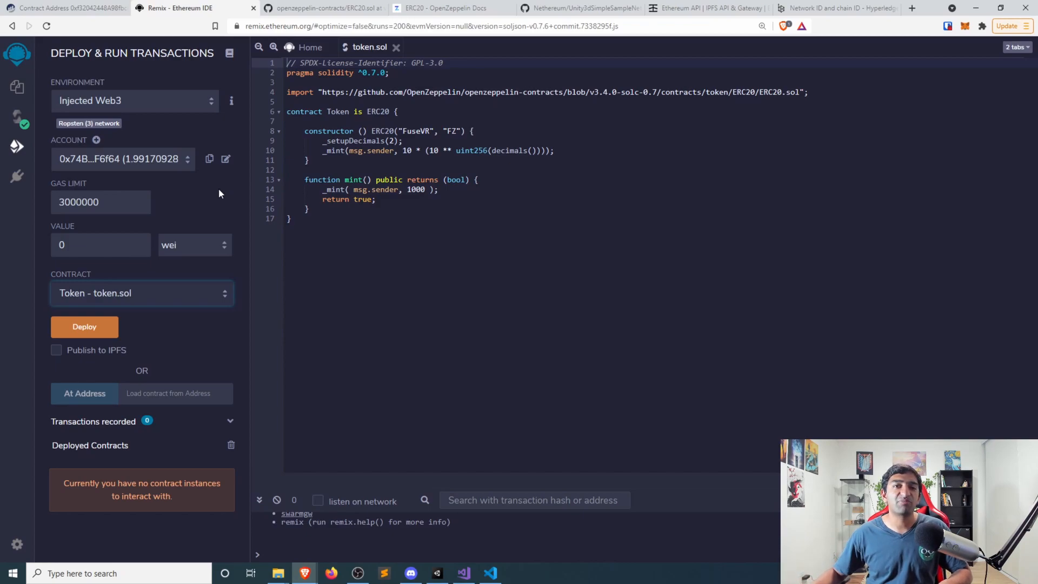
{"action": "mouse_move", "coordinate": [169, 151]}
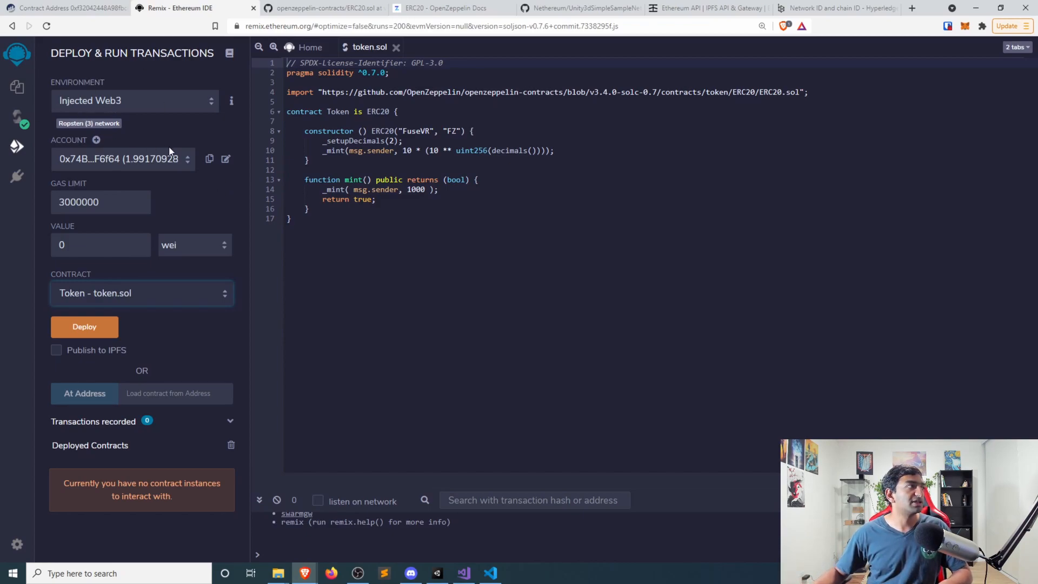
{"action": "mouse_move", "coordinate": [85, 169]}
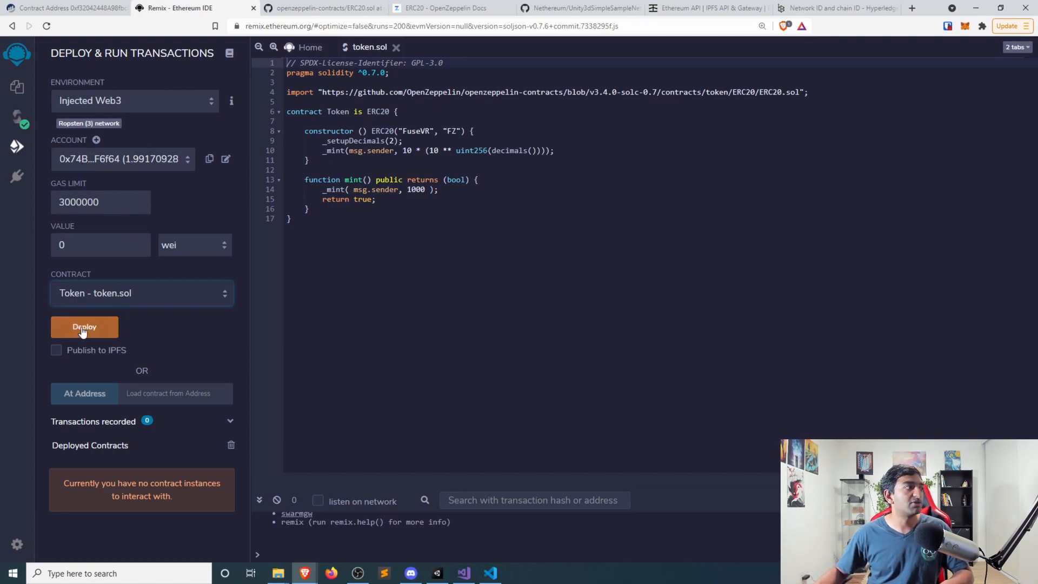
{"action": "left_click", "coordinate": [84, 327]}
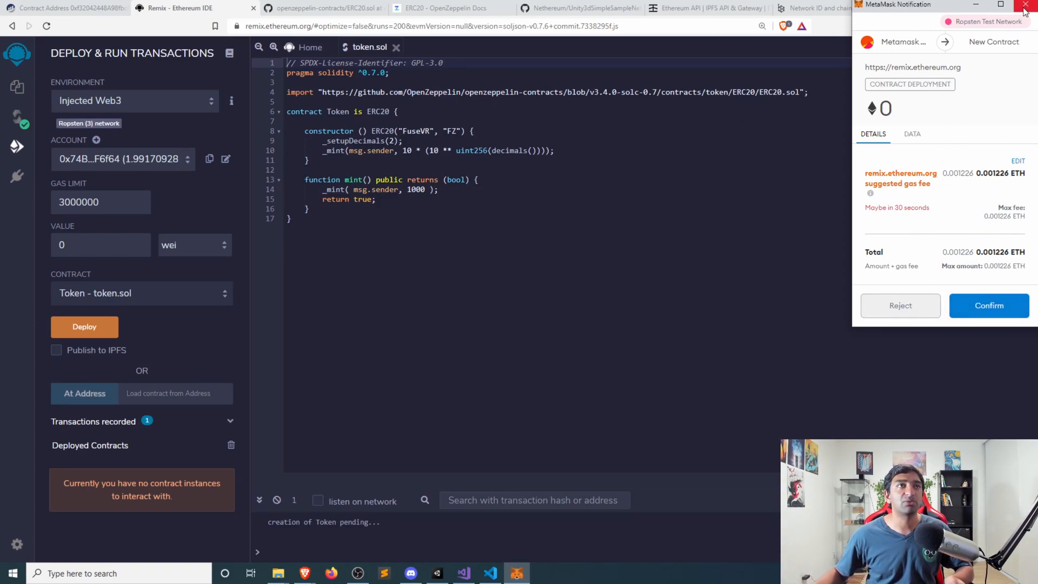
{"action": "mouse_move", "coordinate": [1026, 9]}
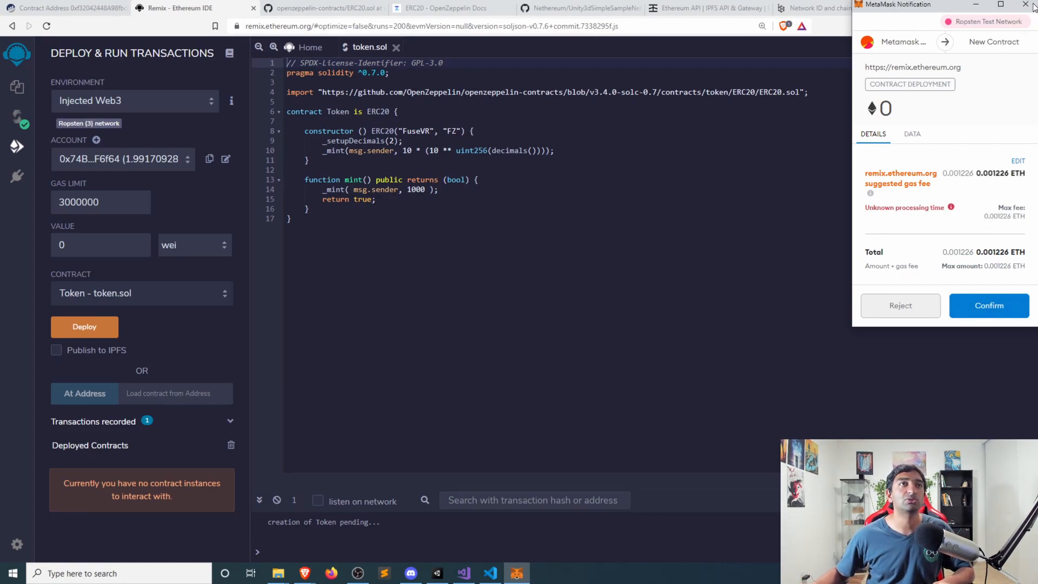
{"action": "left_click", "coordinate": [899, 305]}
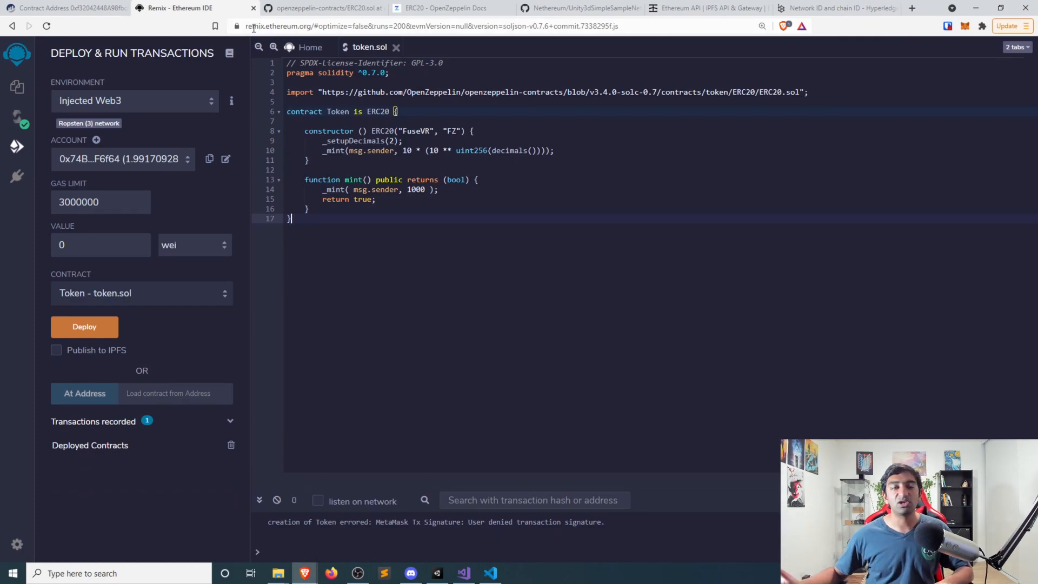
{"action": "mouse_move", "coordinate": [157, 112]}
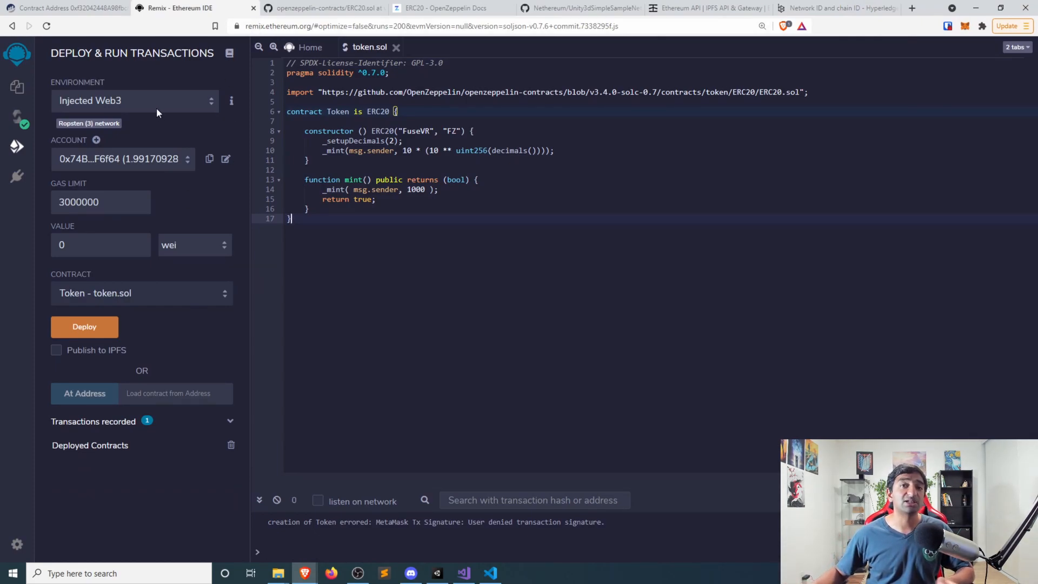
Deploy Token on JavaScript VM (London) and expand the TOKEN AT instance's functions.
{"action": "left_click", "coordinate": [135, 100]}
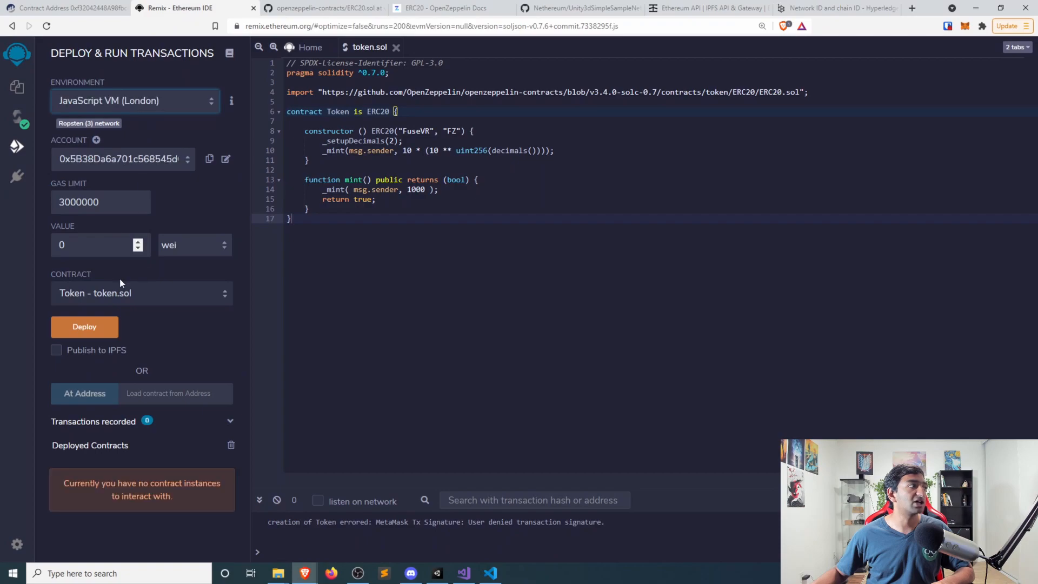
{"action": "left_click", "coordinate": [85, 327]}
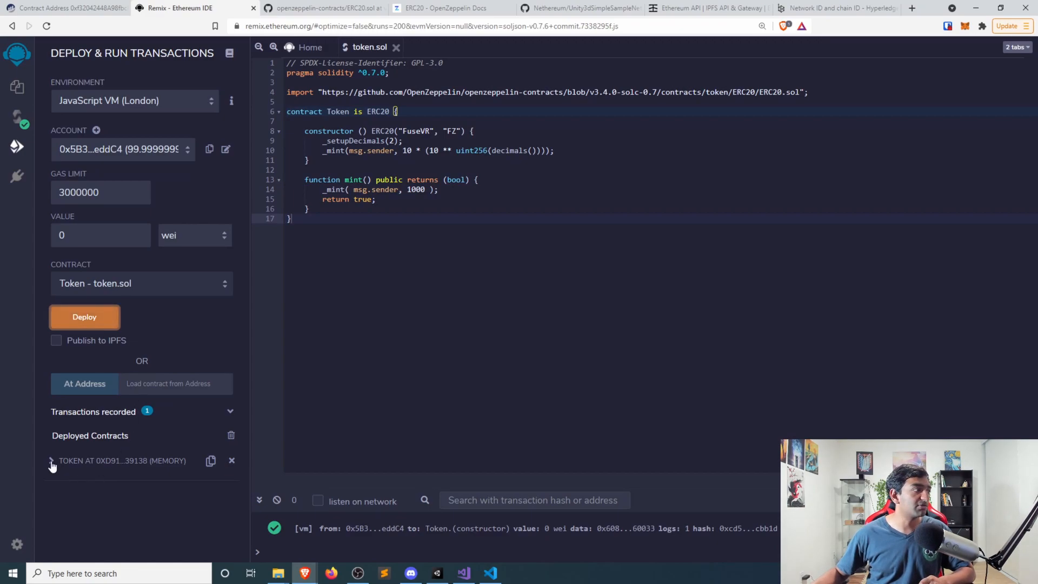
{"action": "left_click", "coordinate": [52, 460]}
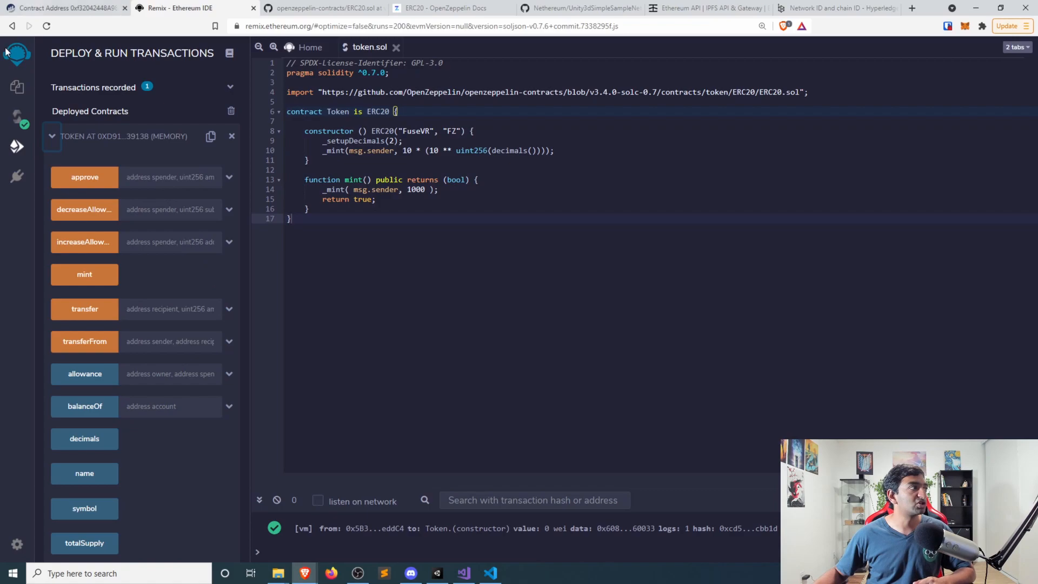
{"action": "scroll", "scroll_direction": "down", "scroll_amount": 3}
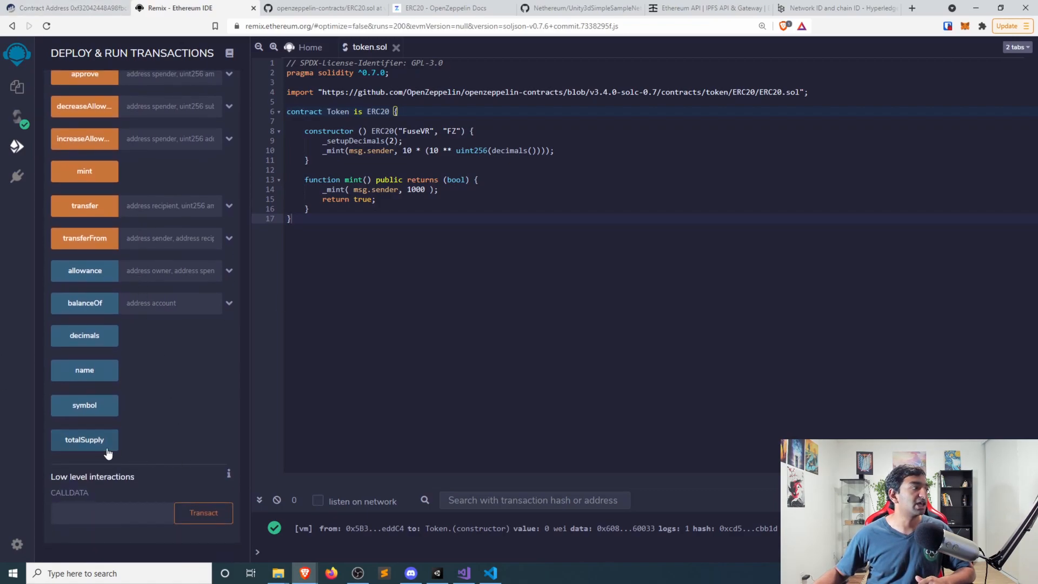
{"action": "scroll", "scroll_direction": "up", "scroll_amount": 3}
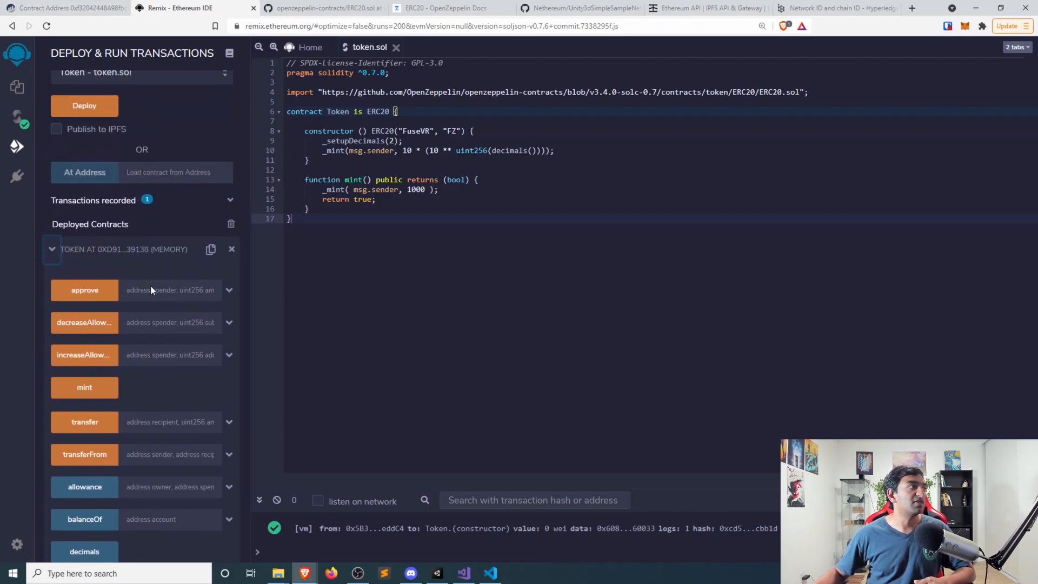
{"action": "mouse_move", "coordinate": [169, 290]}
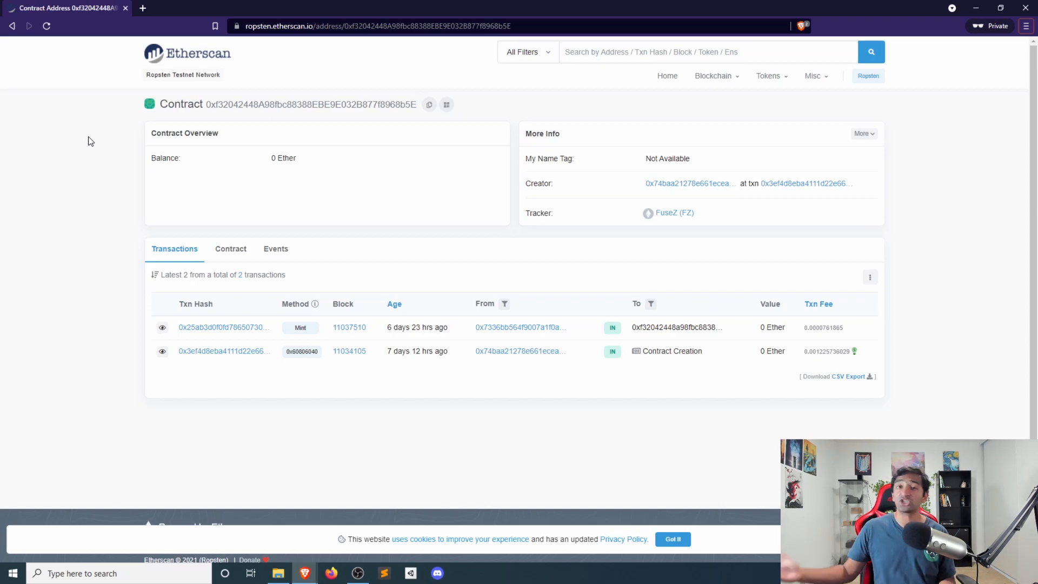
{"action": "mouse_move", "coordinate": [396, 238]}
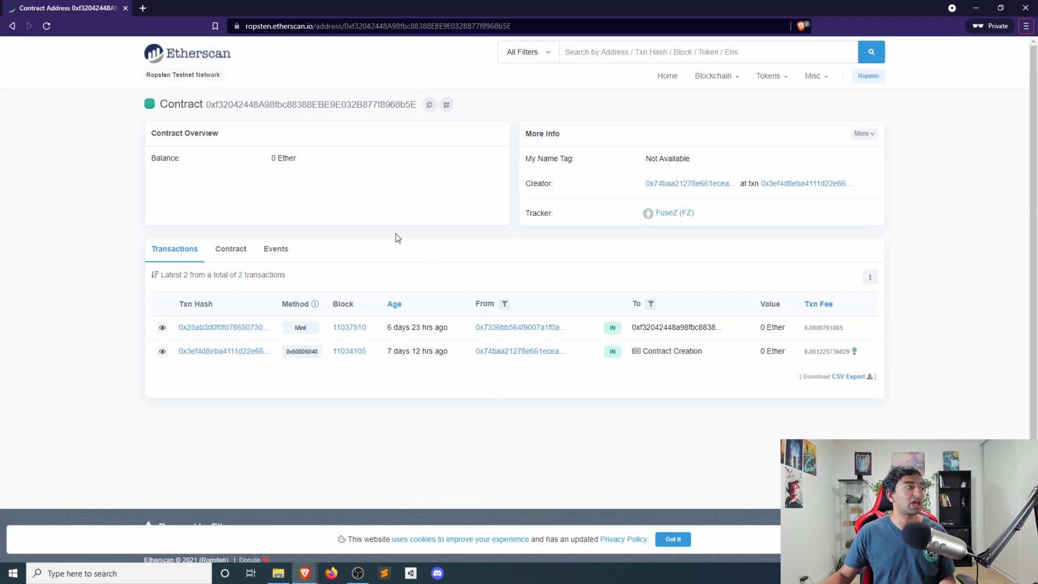
{"action": "mouse_move", "coordinate": [306, 388]}
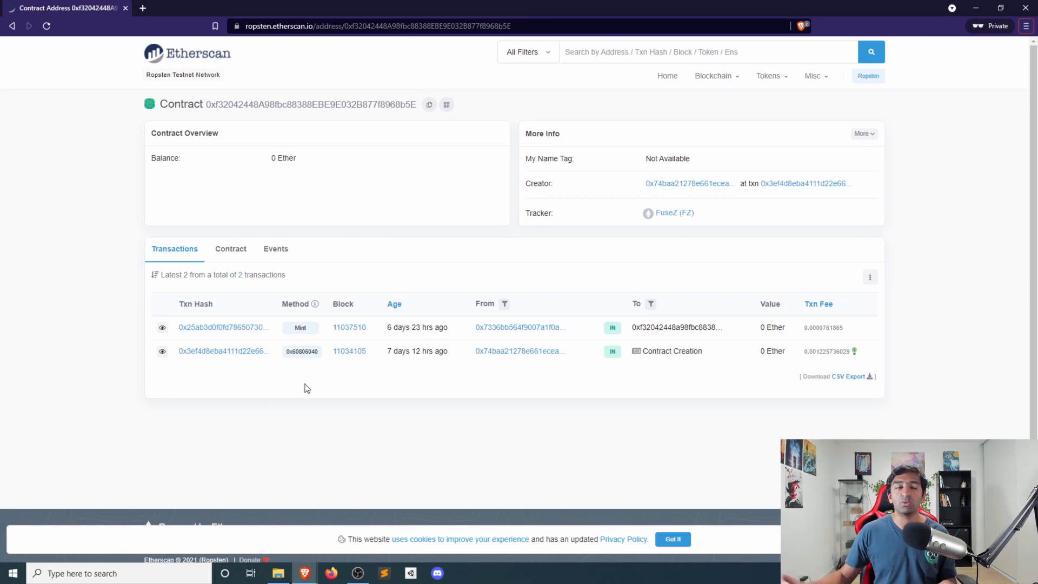
View the FuseZ contract's bytecode, then its latest 2 events on Ropsten Etherscan.
{"action": "left_click", "coordinate": [230, 248]}
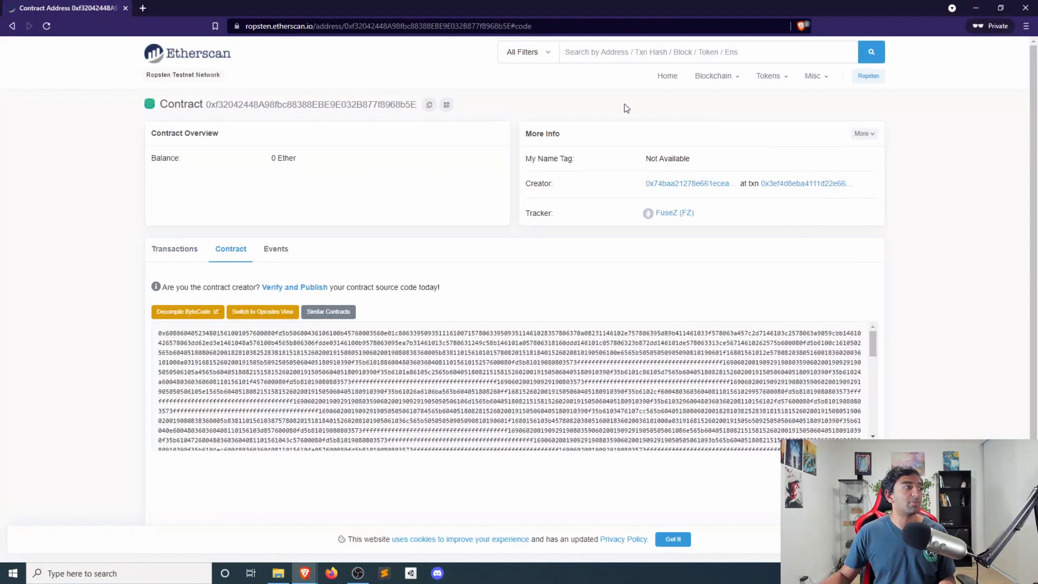
{"action": "mouse_move", "coordinate": [275, 248]}
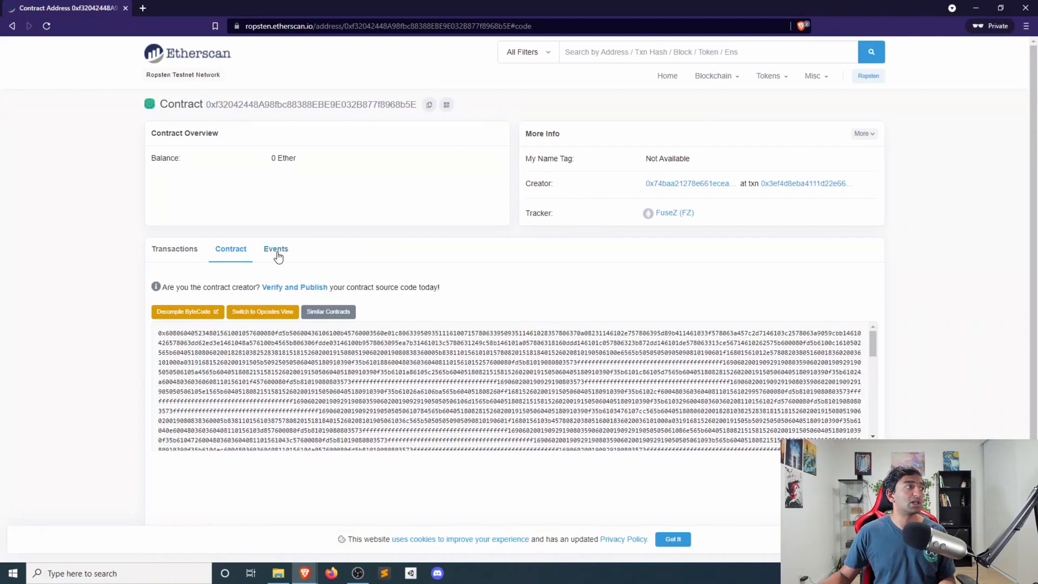
{"action": "left_click", "coordinate": [275, 248]}
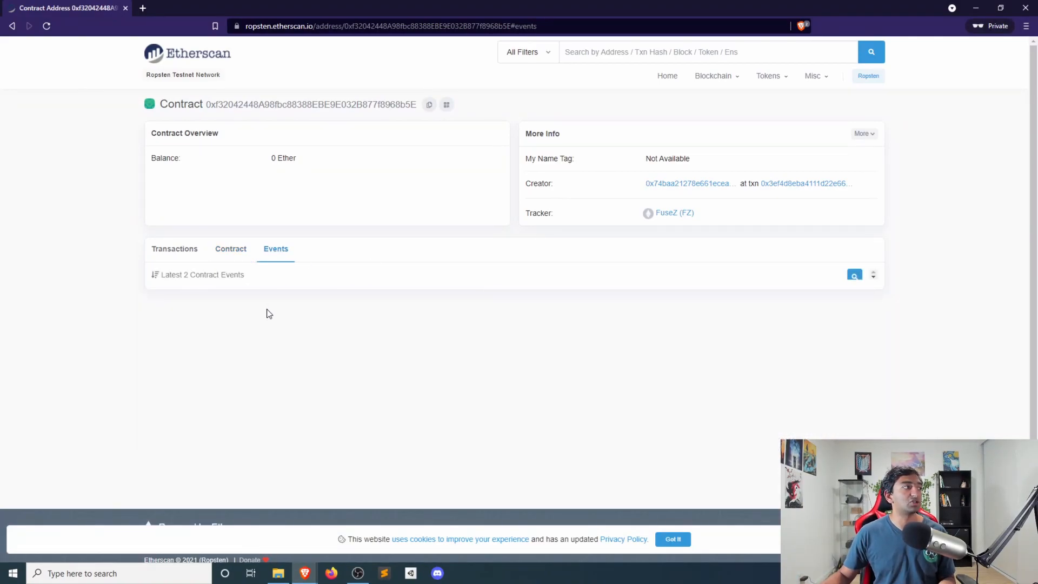
{"action": "mouse_move", "coordinate": [222, 296]}
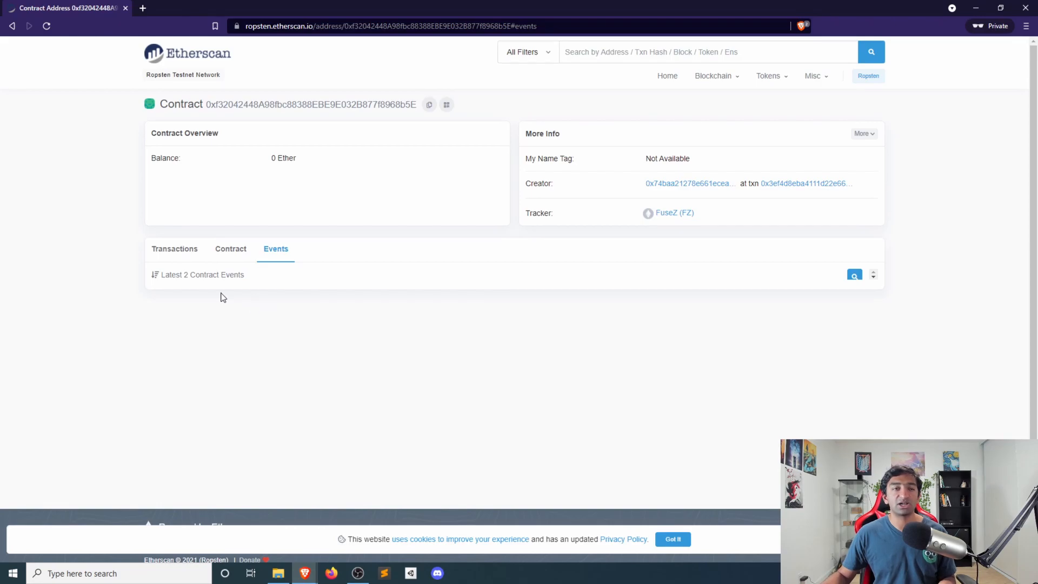